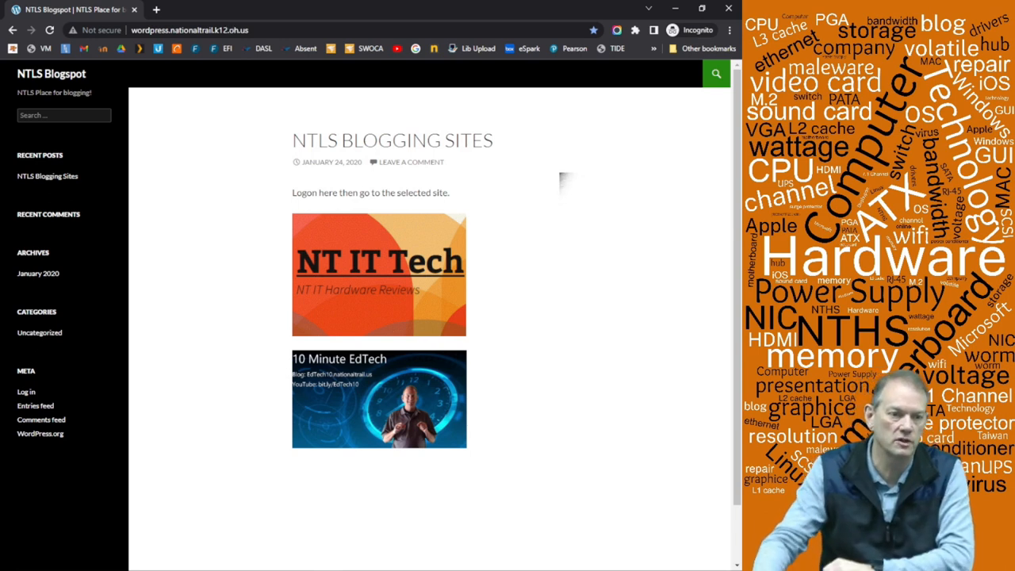
{"action": "mouse_move", "coordinate": [35, 406]}
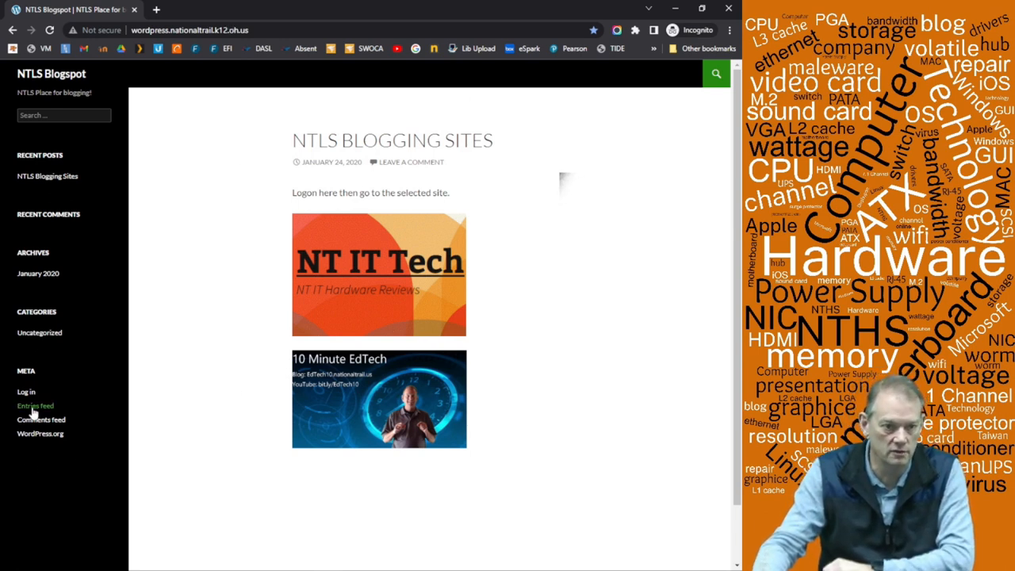
{"action": "mouse_move", "coordinate": [28, 395]}
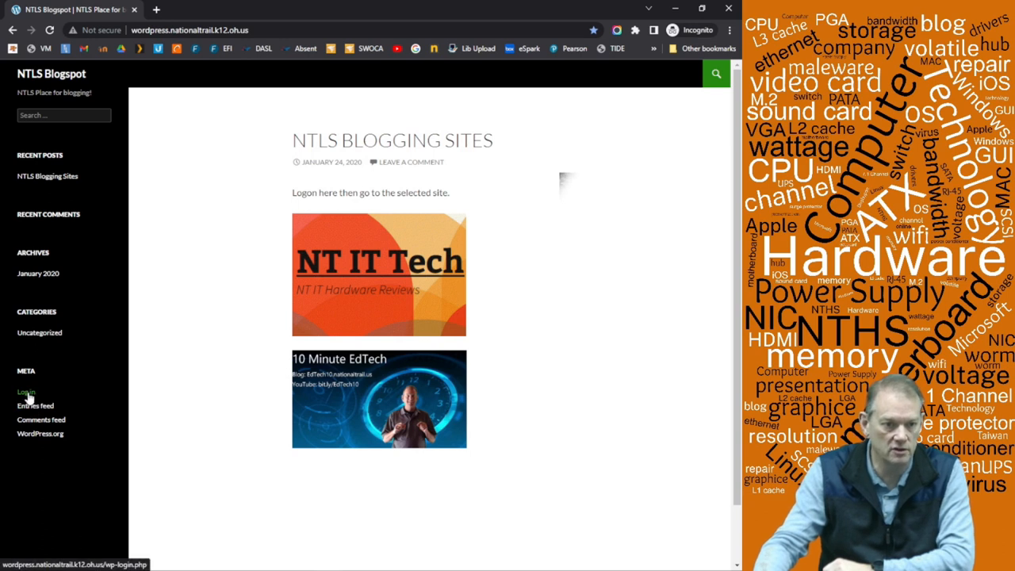
{"action": "mouse_move", "coordinate": [521, 202]}
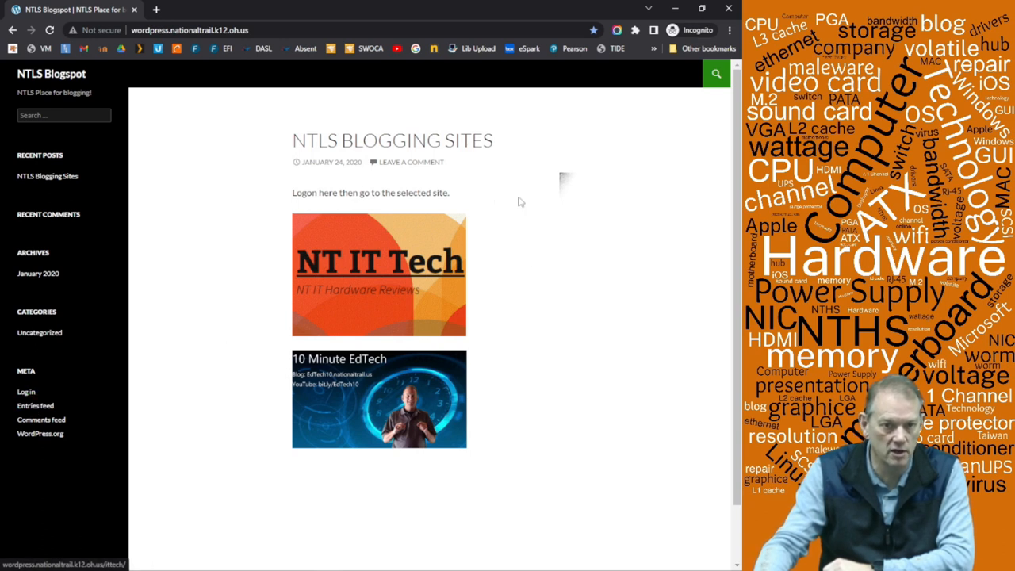
{"action": "mouse_move", "coordinate": [397, 241]}
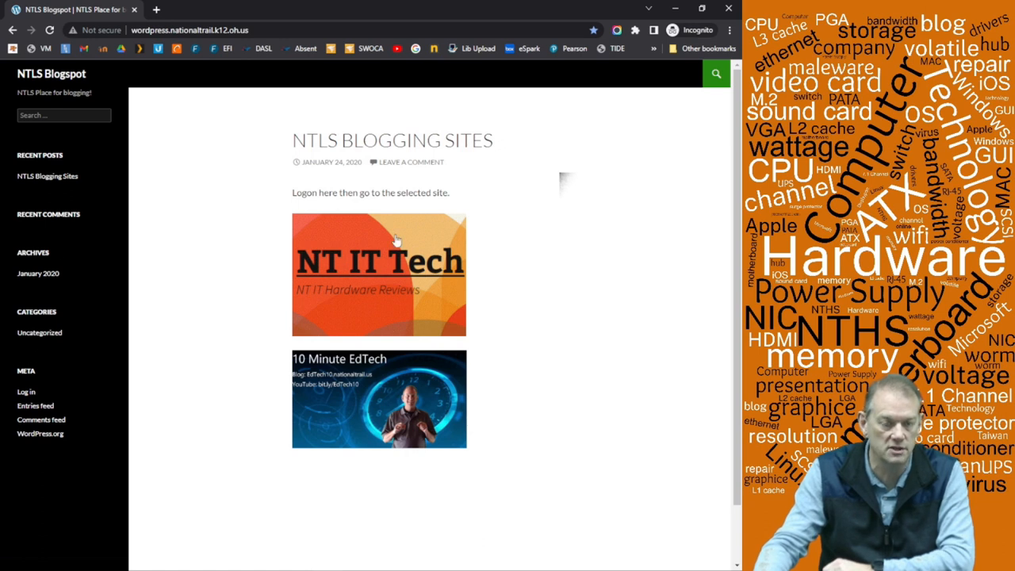
{"action": "mouse_move", "coordinate": [395, 241]}
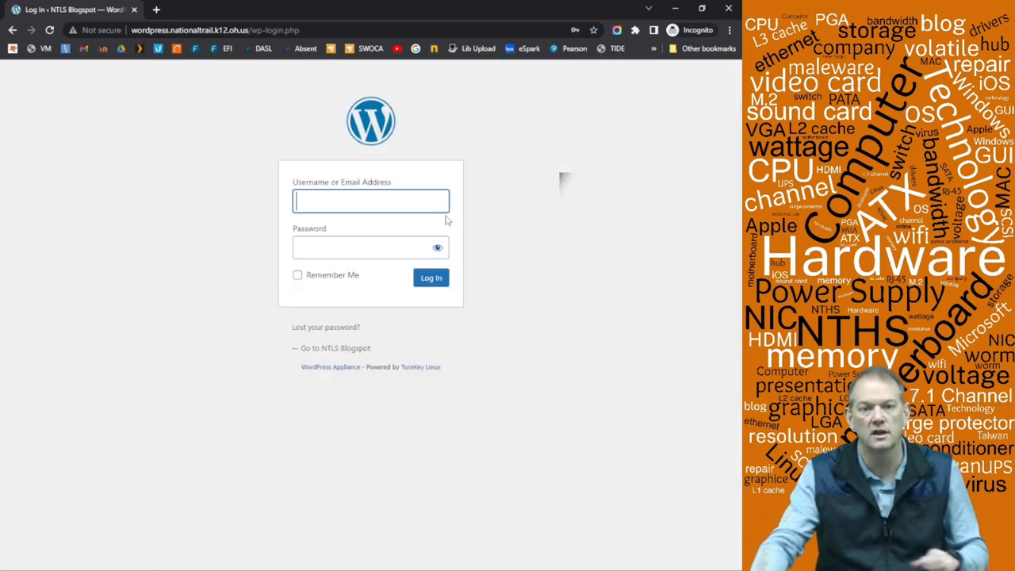
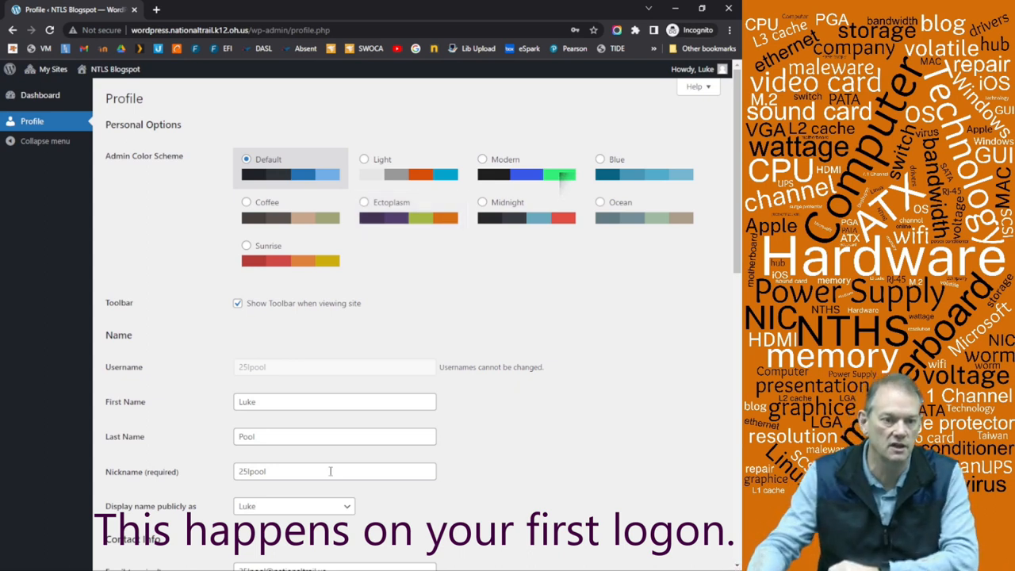
- Change the profile nickname to 'Luke' and save the profile update
{"action": "scroll", "scroll_direction": "down", "scroll_amount": 3}
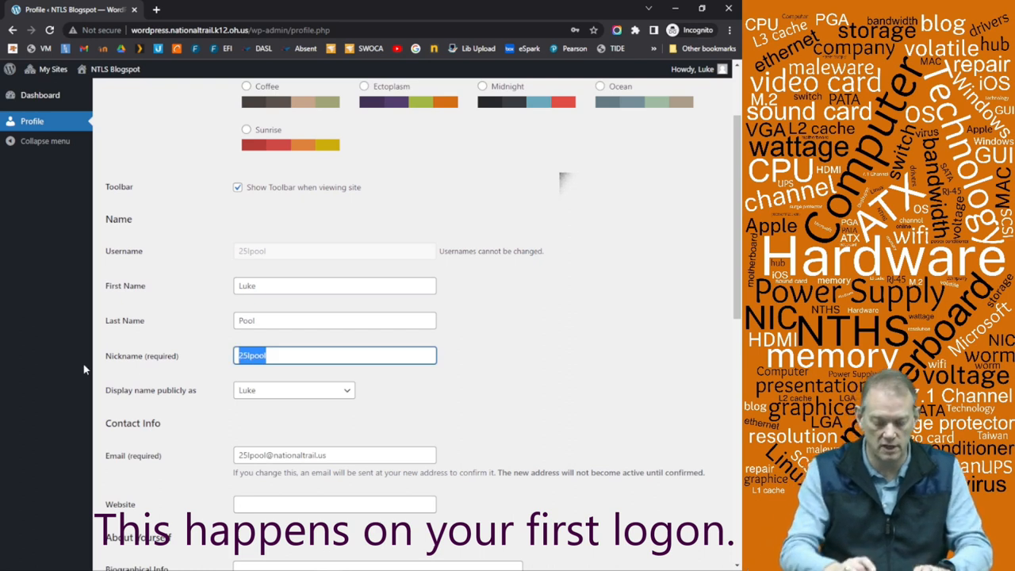
{"action": "type", "text": "Luke"}
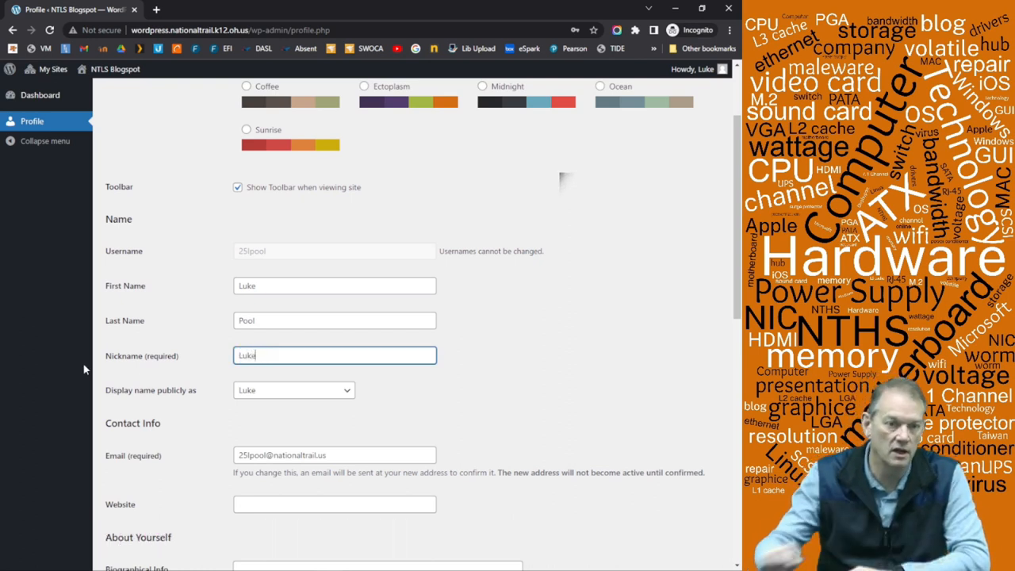
{"action": "mouse_move", "coordinate": [593, 361]}
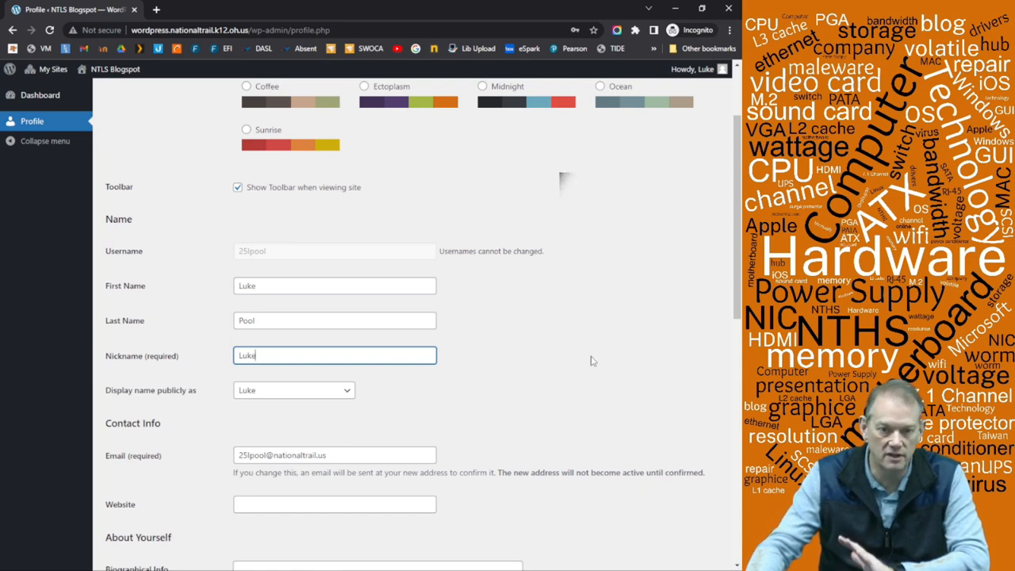
{"action": "scroll", "scroll_direction": "down", "scroll_amount": 3}
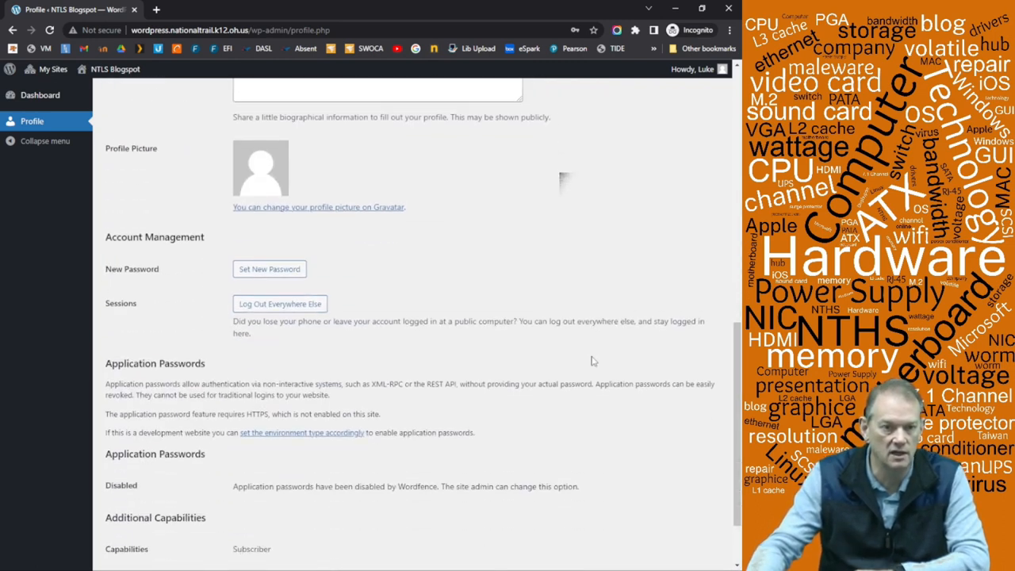
{"action": "scroll", "scroll_direction": "down", "scroll_amount": 3}
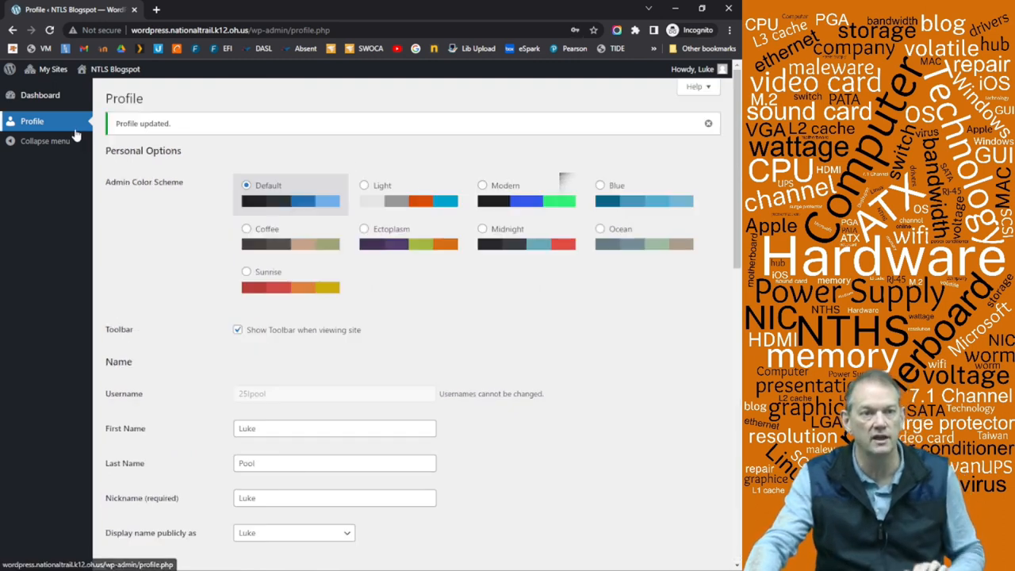
- Switch to the NT IT Tech site's dashboard from the My Sites menu
{"action": "left_click", "coordinate": [58, 69]}
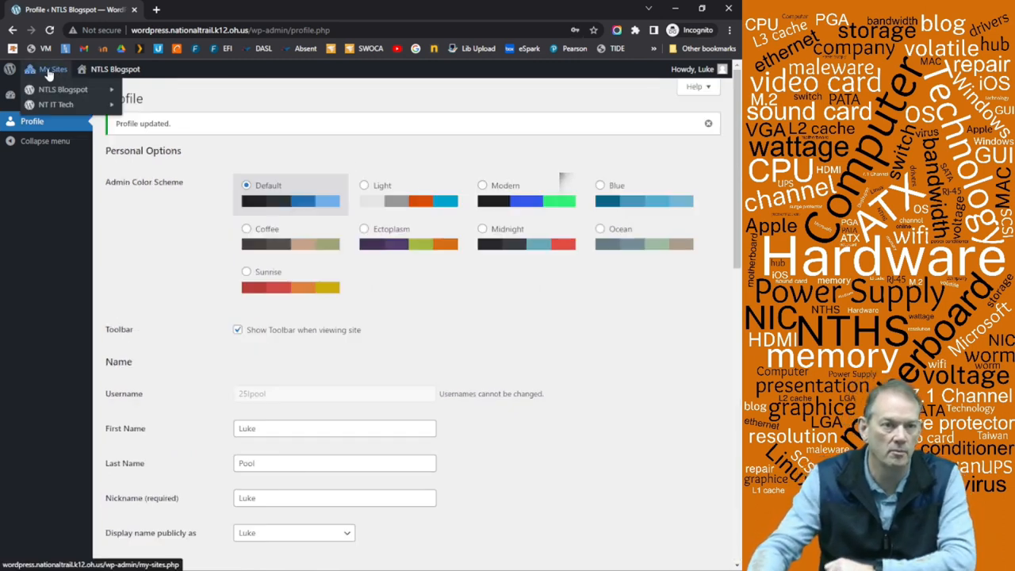
{"action": "mouse_move", "coordinate": [54, 104]}
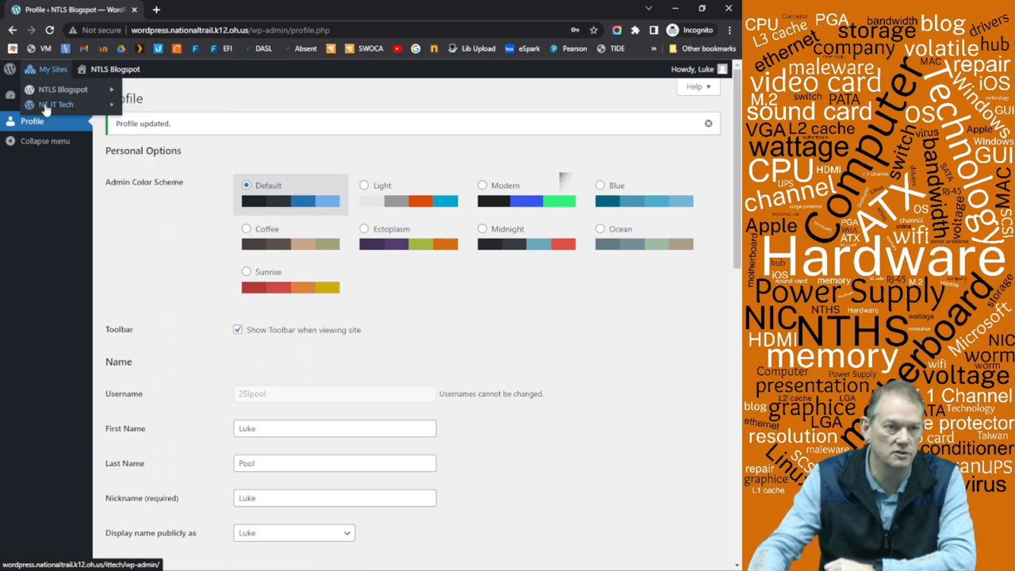
{"action": "mouse_move", "coordinate": [48, 89]}
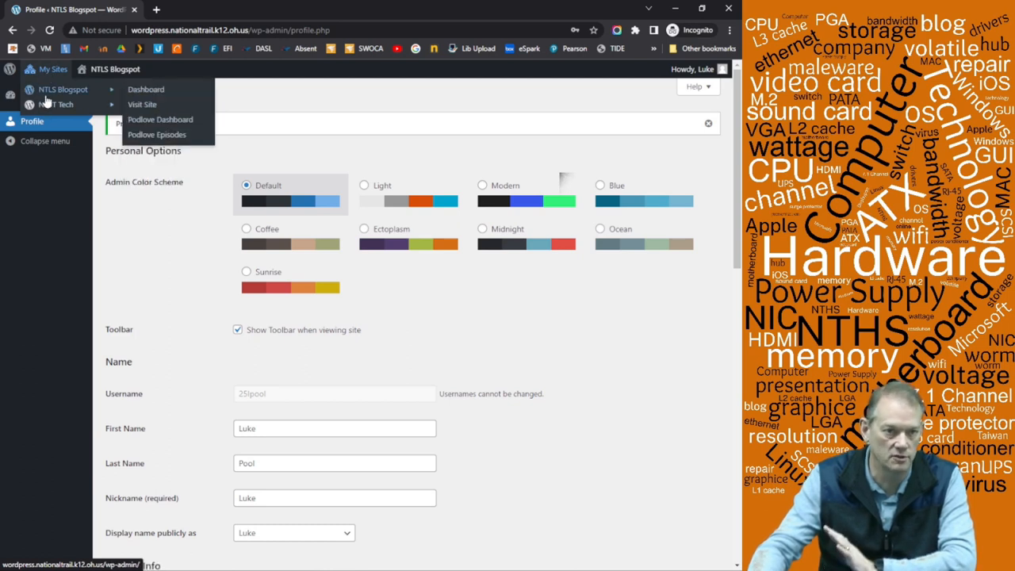
{"action": "mouse_move", "coordinate": [49, 104]}
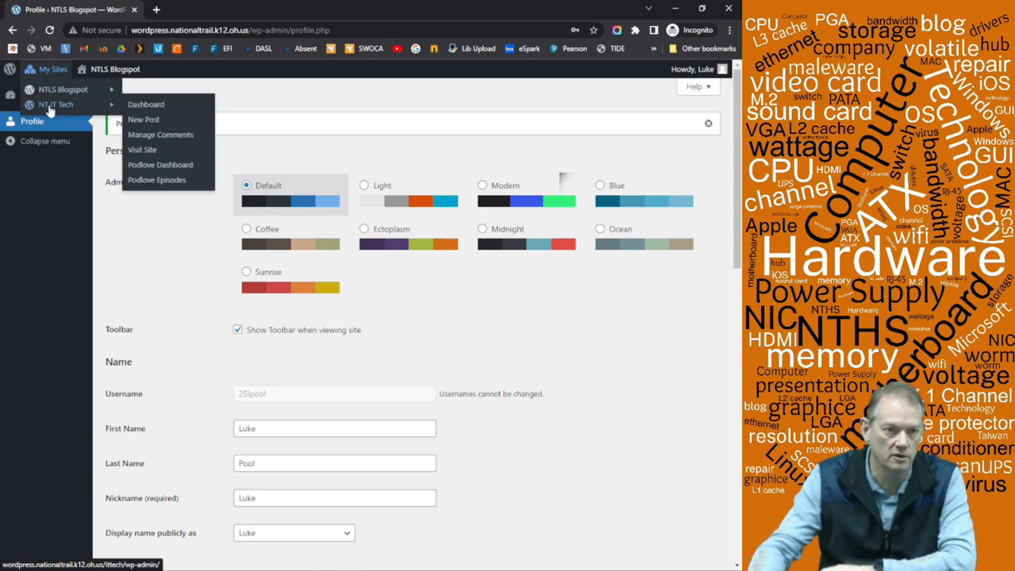
{"action": "mouse_move", "coordinate": [146, 104]}
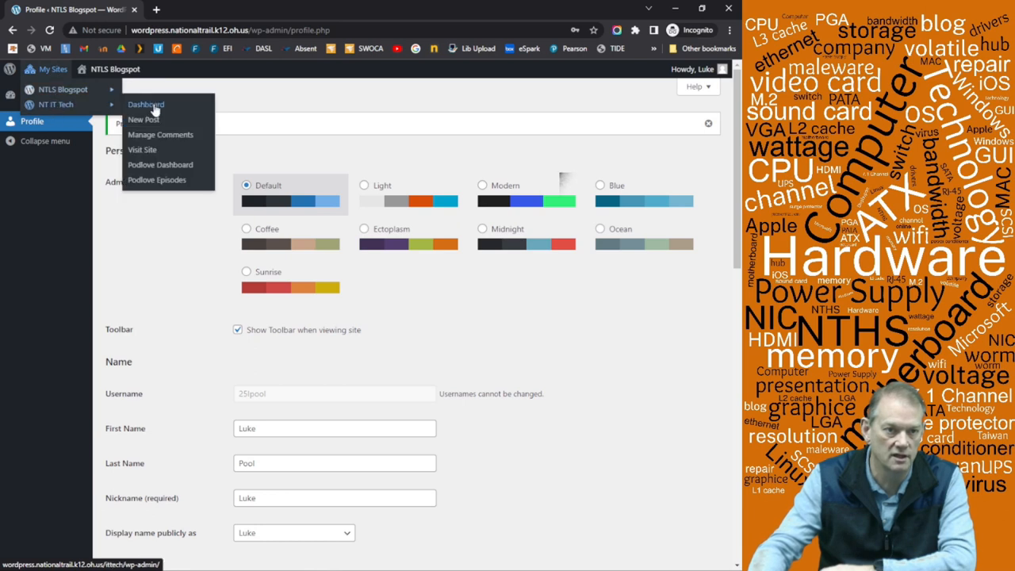
{"action": "left_click", "coordinate": [145, 104]}
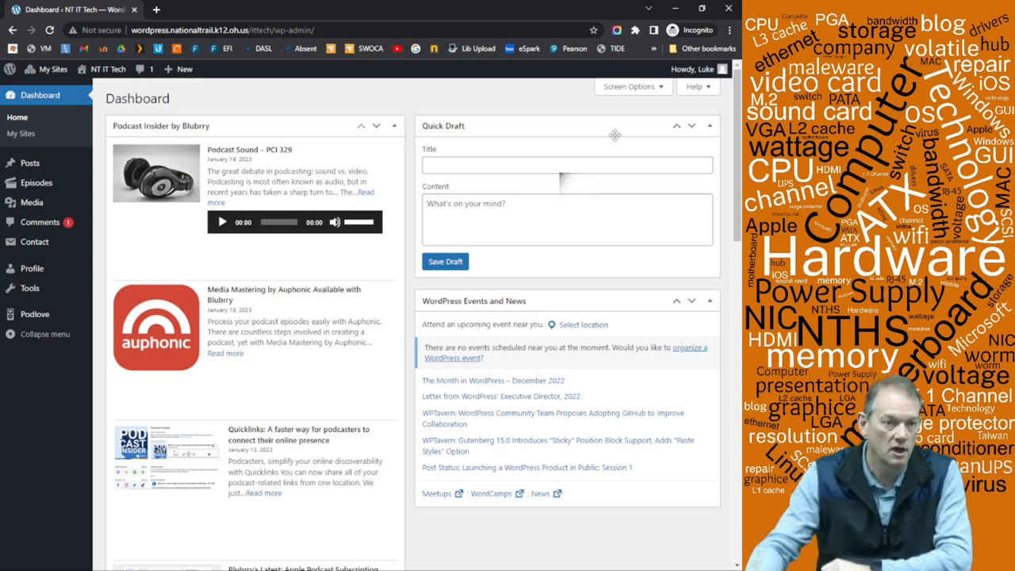
{"action": "mouse_move", "coordinate": [29, 161]}
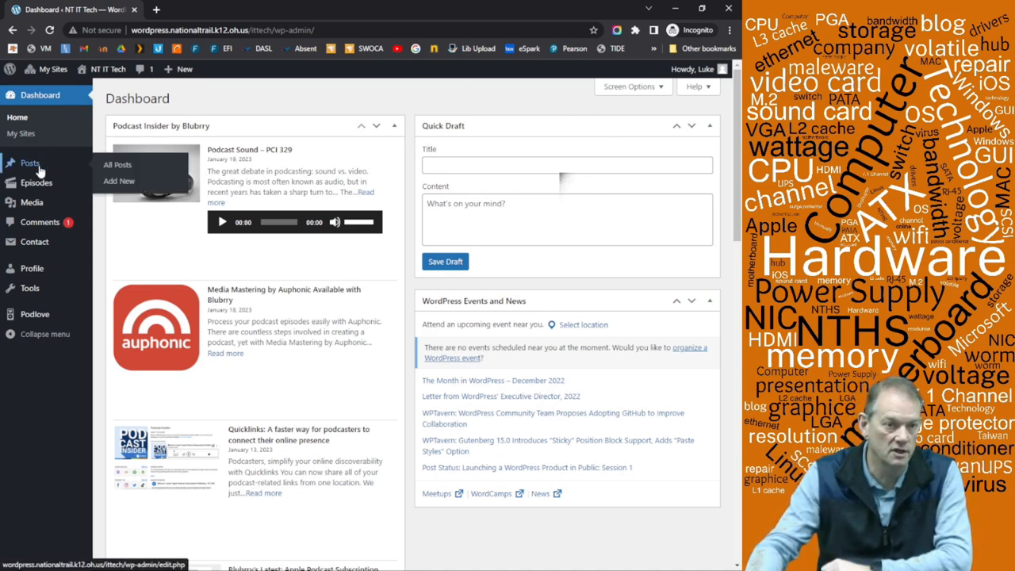
{"action": "mouse_move", "coordinate": [116, 165]}
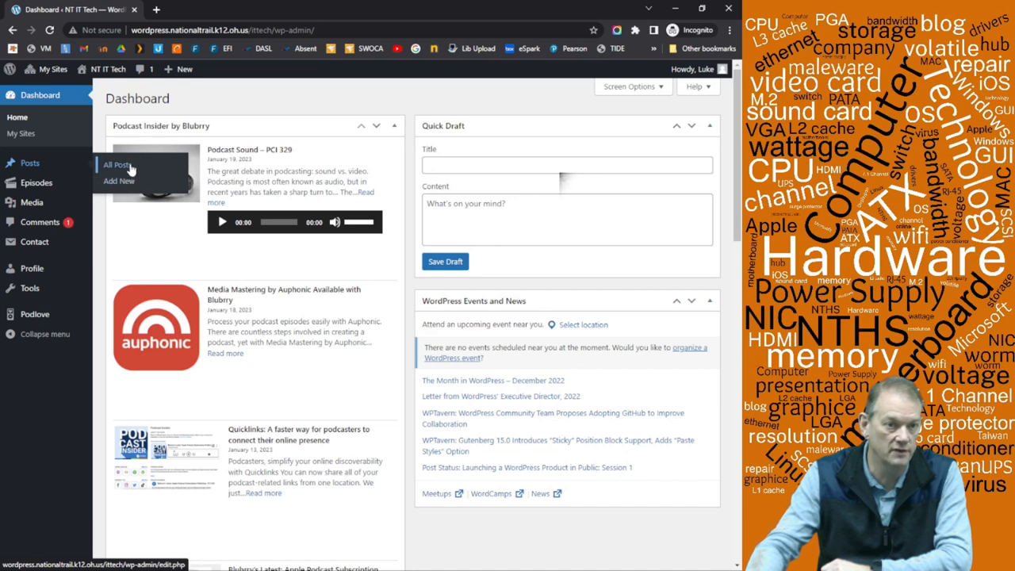
- Start a blank new post from the NT IT Tech All Posts list
{"action": "left_click", "coordinate": [116, 165]}
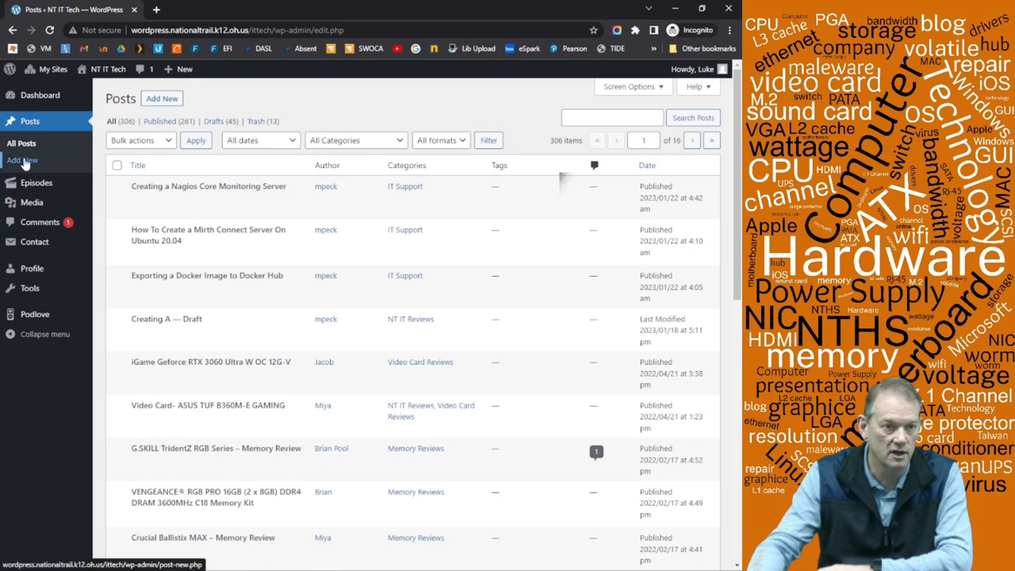
{"action": "left_click", "coordinate": [23, 160]}
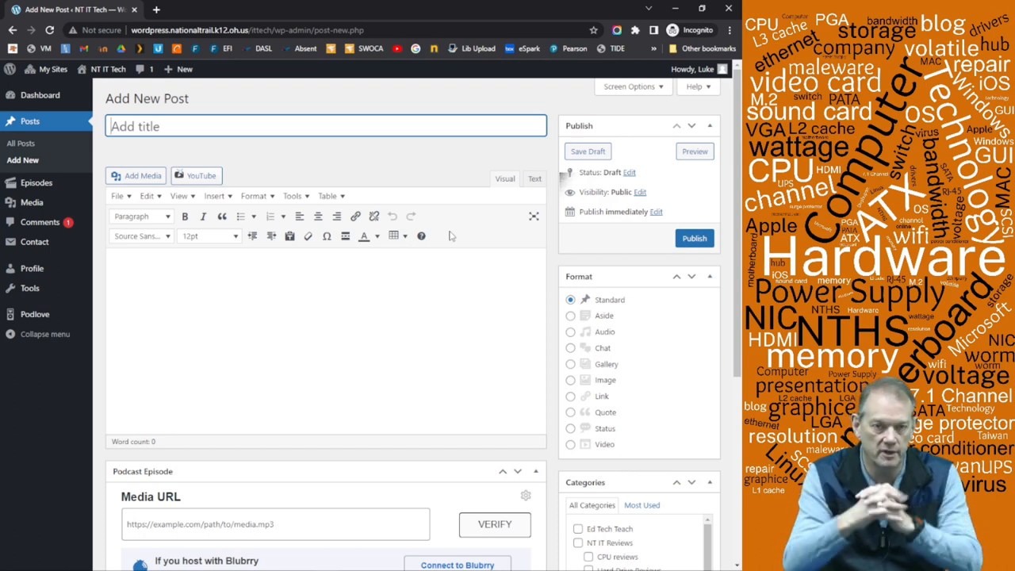
- Title the post 'My First Blog Post' and save it as a draft
{"action": "type", "text": "My"}
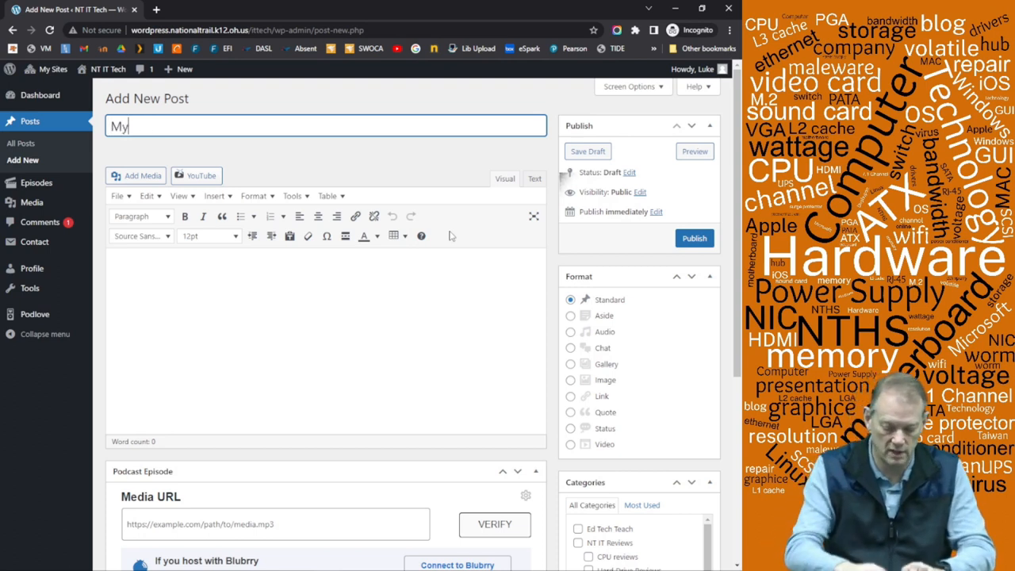
{"action": "type", "text": "First B"}
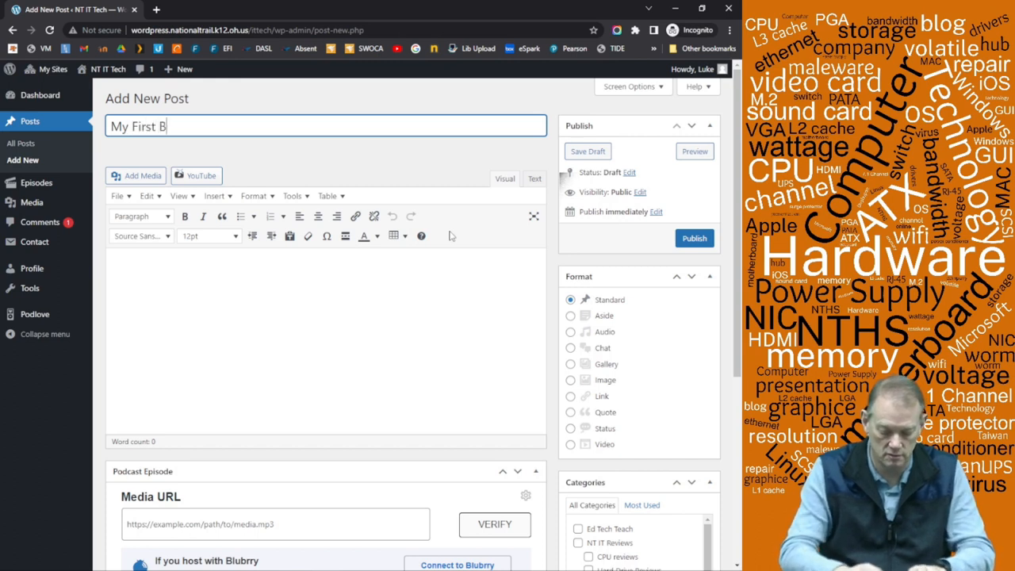
{"action": "type", "text": "log Powe"}
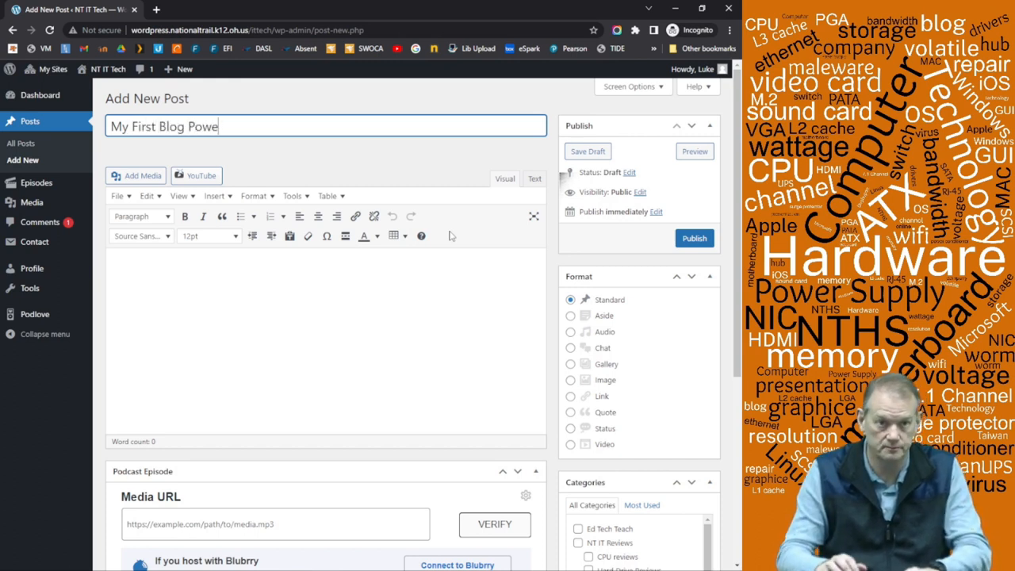
{"action": "type", "text": "Post"}
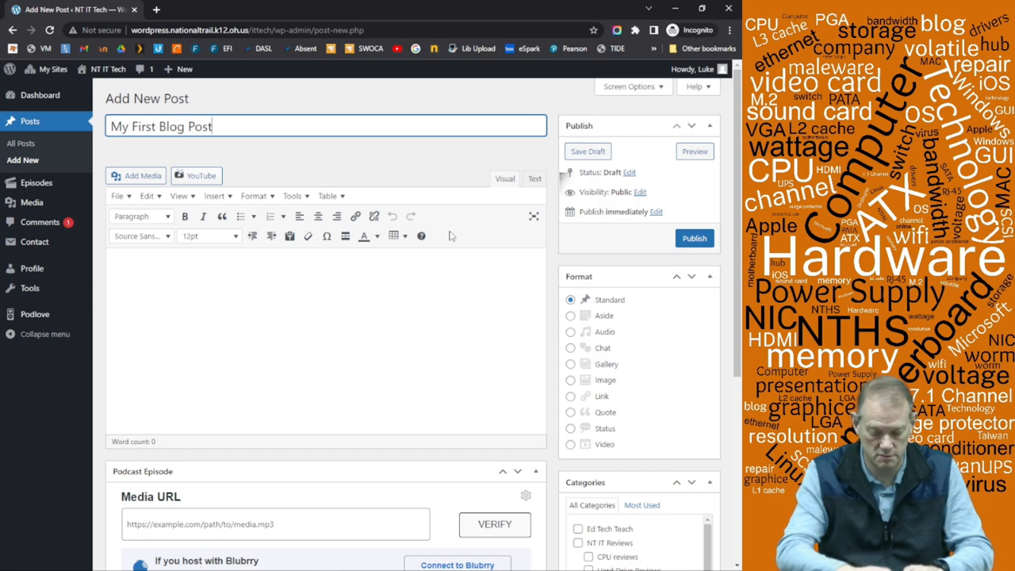
{"action": "left_click", "coordinate": [588, 151]}
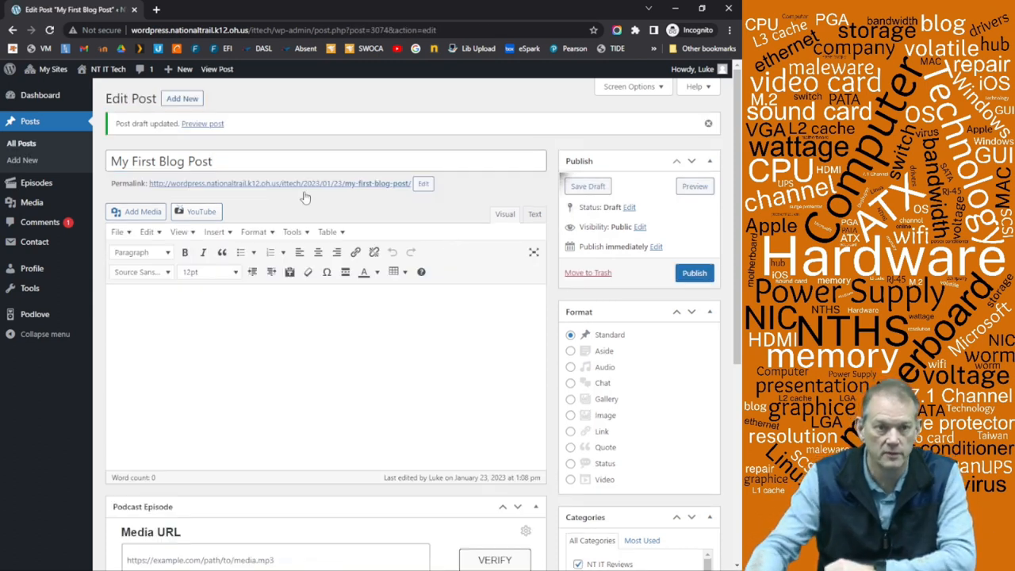
{"action": "left_click", "coordinate": [248, 334]}
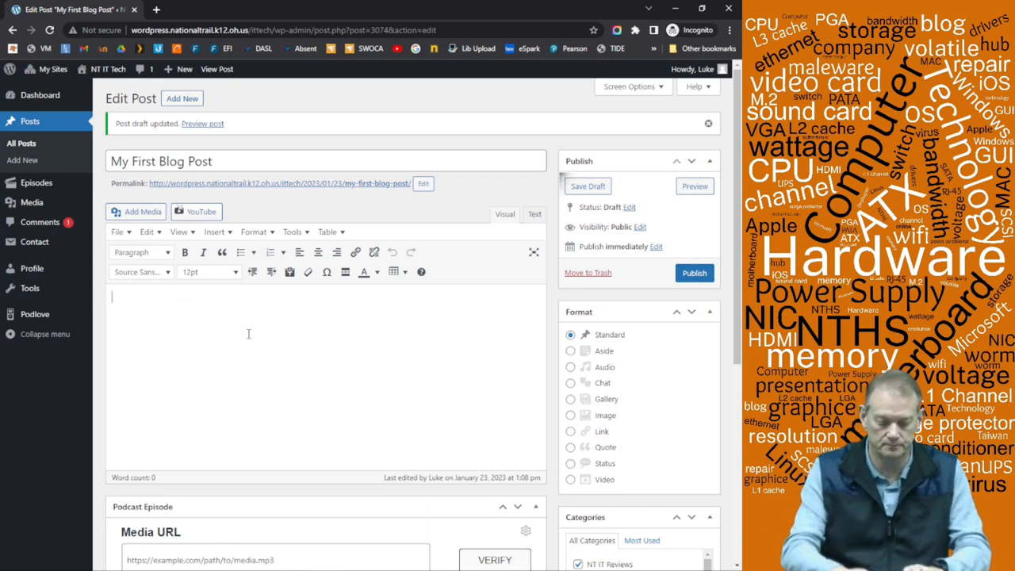
- Write 'This is my first blog post to show I know the basics.' with 'first' bold and underlined
{"action": "type", "text": "This is my first blog post to show I know the basic"}
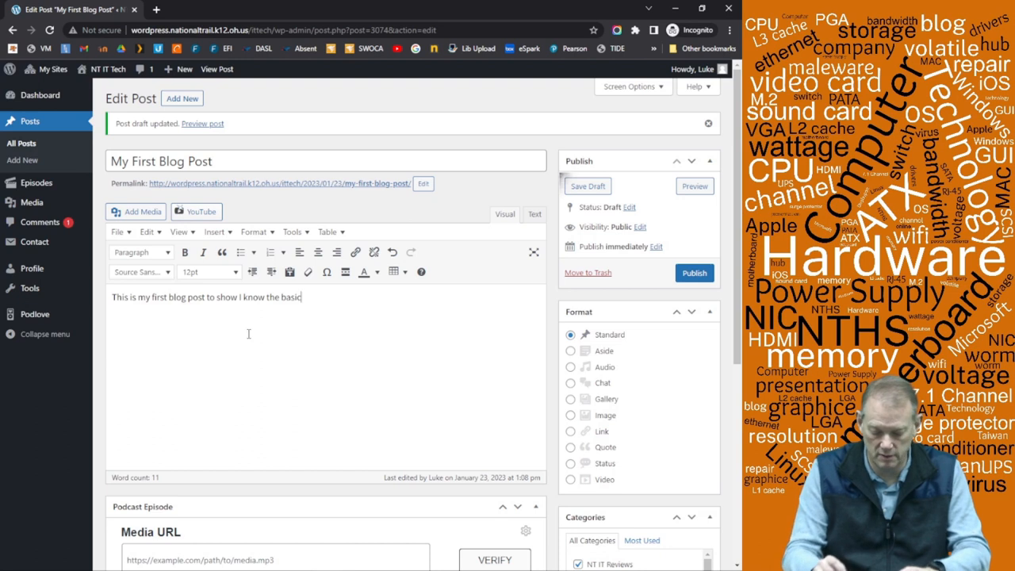
{"action": "type", "text": "s."}
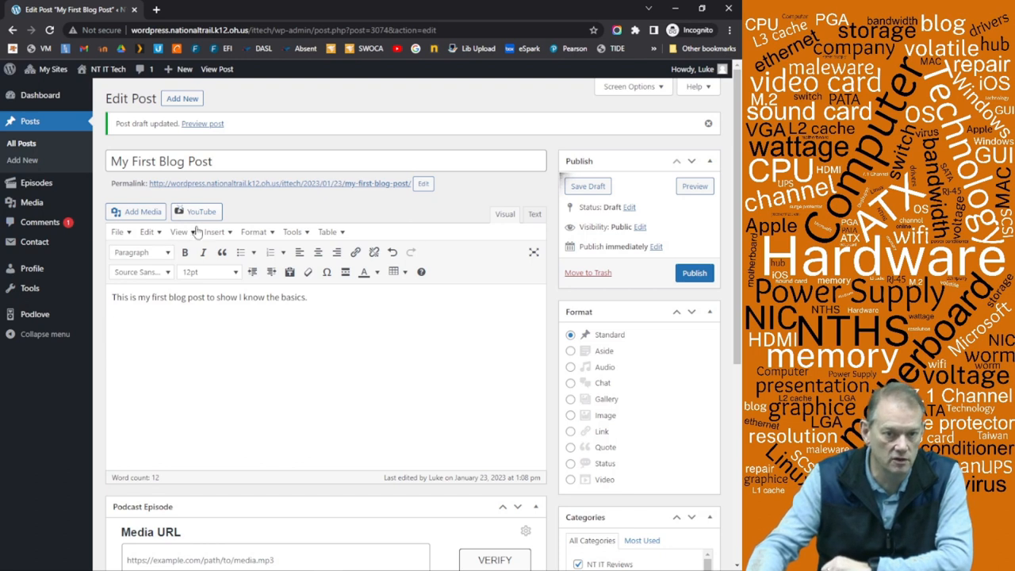
{"action": "key", "text": "Enter"}
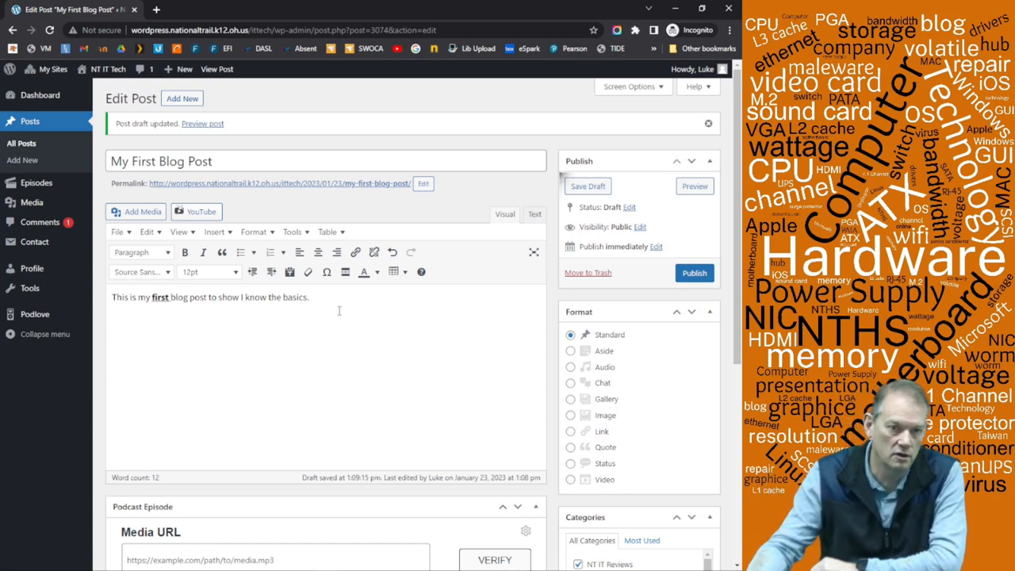
{"action": "mouse_move", "coordinate": [529, 357]}
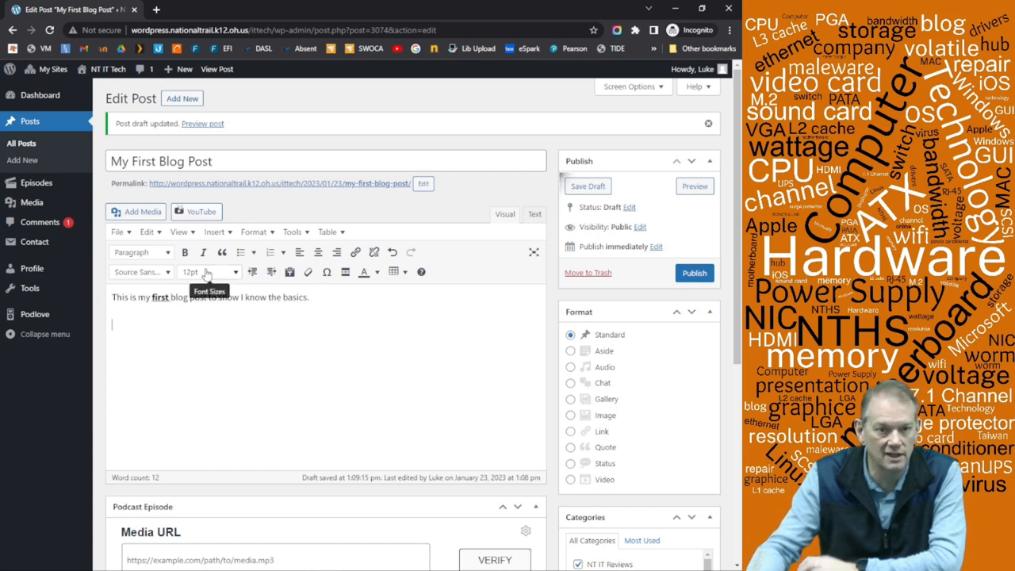
- Upload the Spelling Bee image from the computer via Insert > Media
{"action": "left_click", "coordinate": [213, 232]}
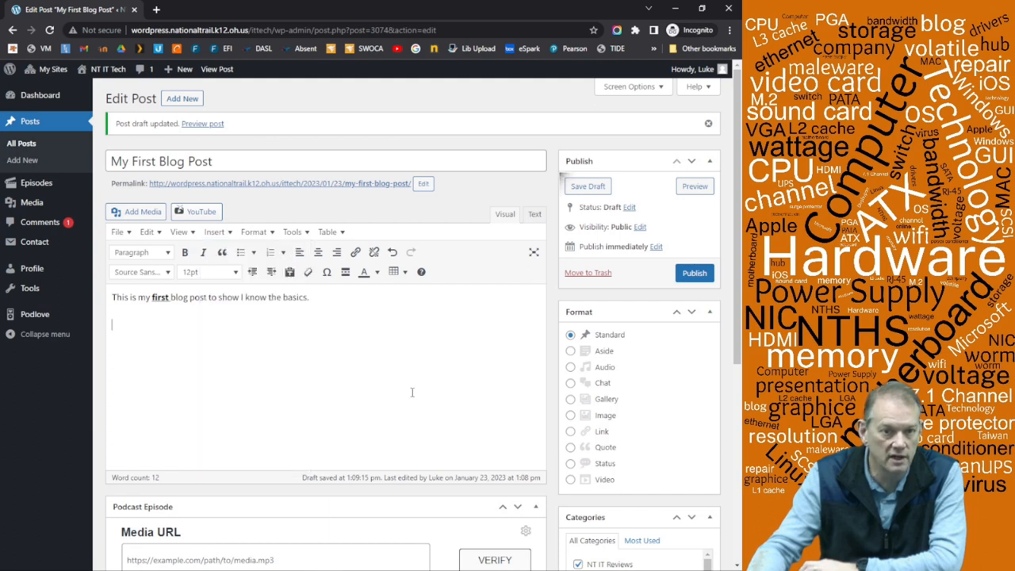
{"action": "mouse_move", "coordinate": [326, 272]}
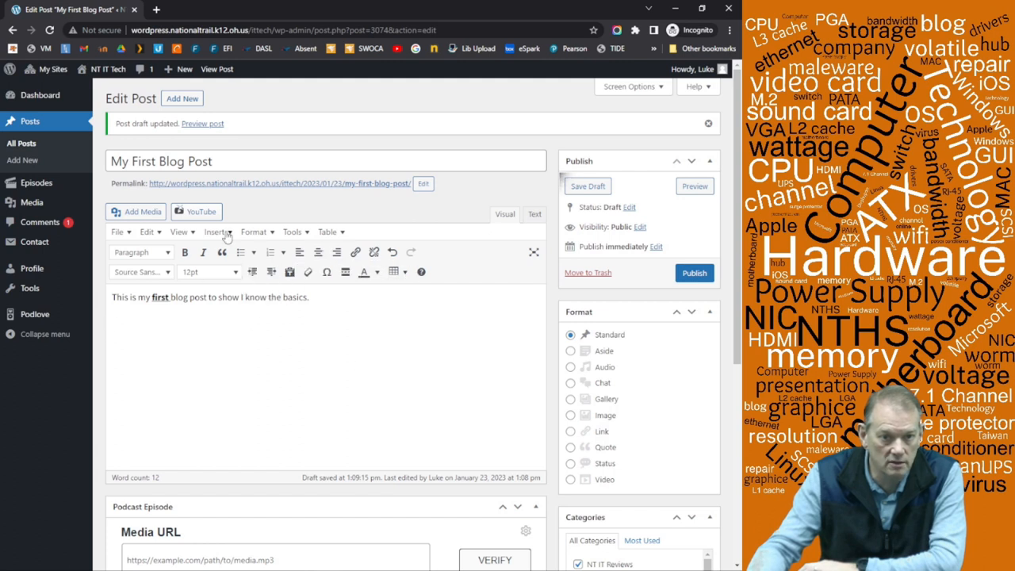
{"action": "left_click", "coordinate": [213, 232]}
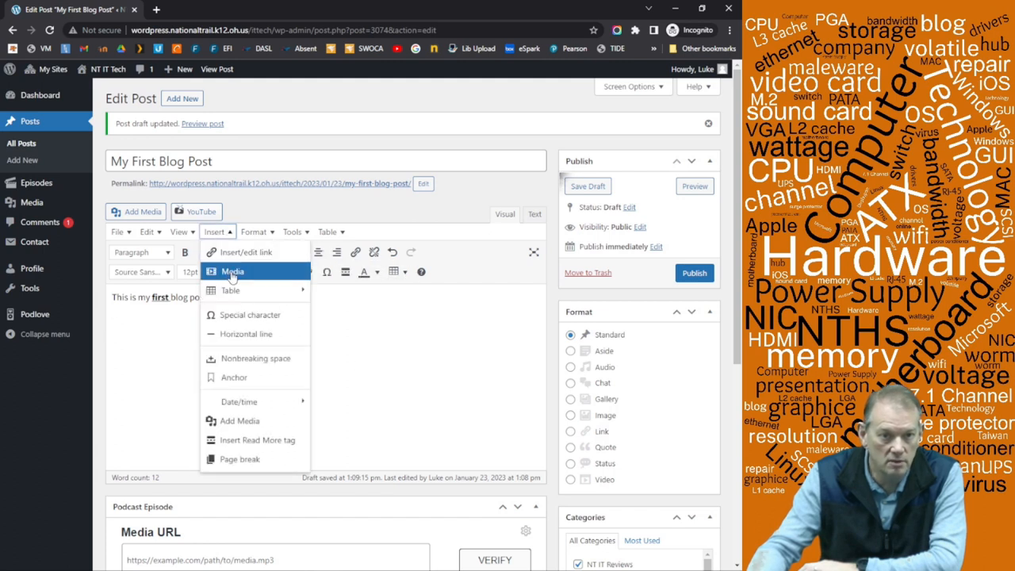
{"action": "left_click", "coordinate": [231, 271]}
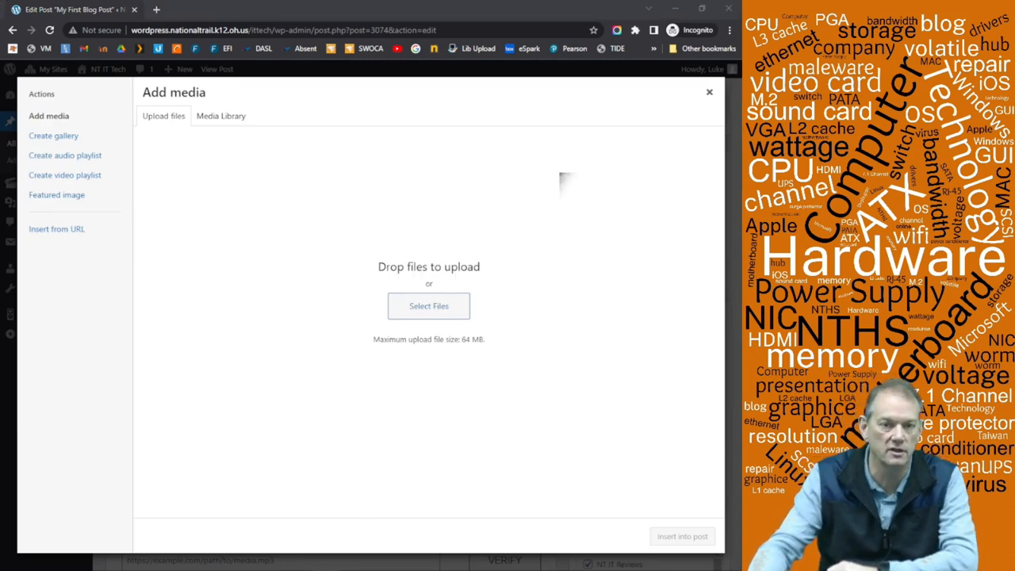
{"action": "left_click", "coordinate": [429, 306]}
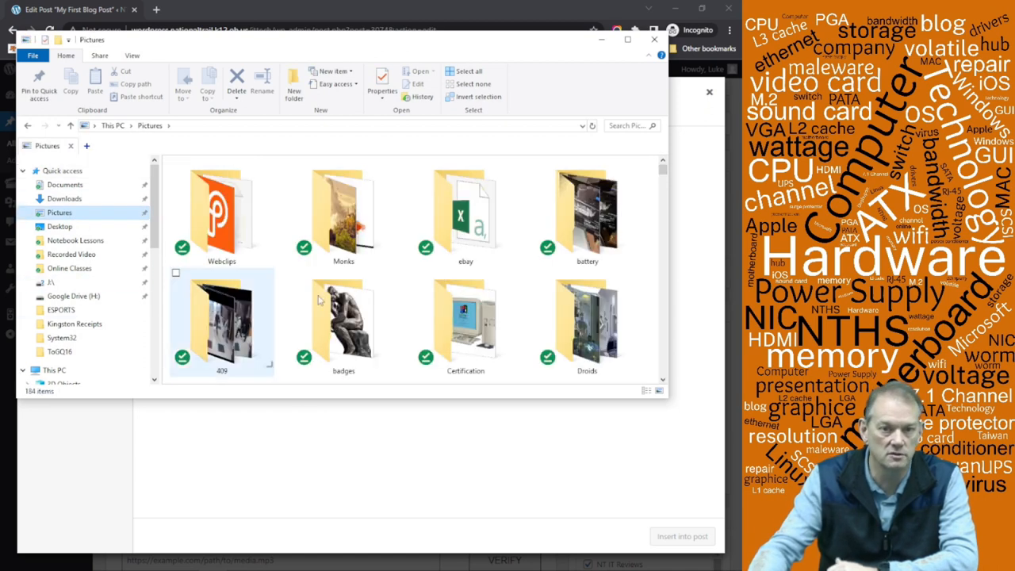
{"action": "scroll", "scroll_direction": "down", "scroll_amount": 3}
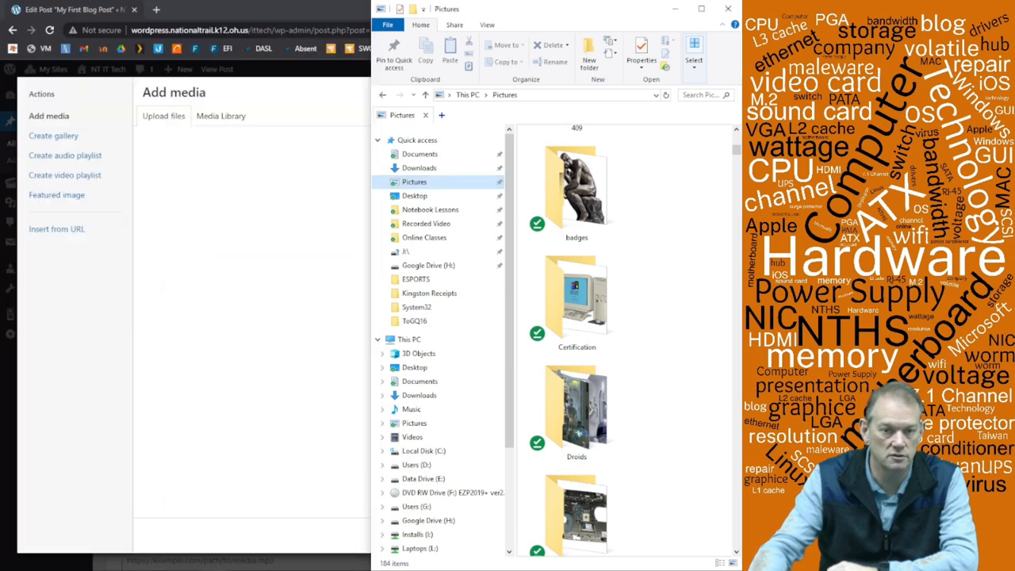
{"action": "scroll", "scroll_direction": "down", "scroll_amount": 3}
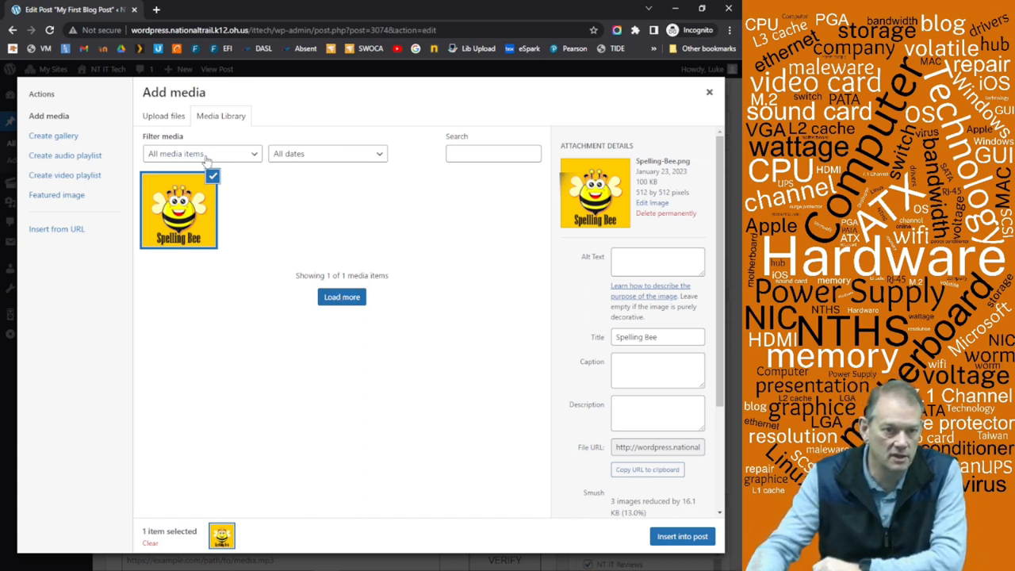
{"action": "mouse_move", "coordinate": [595, 342]}
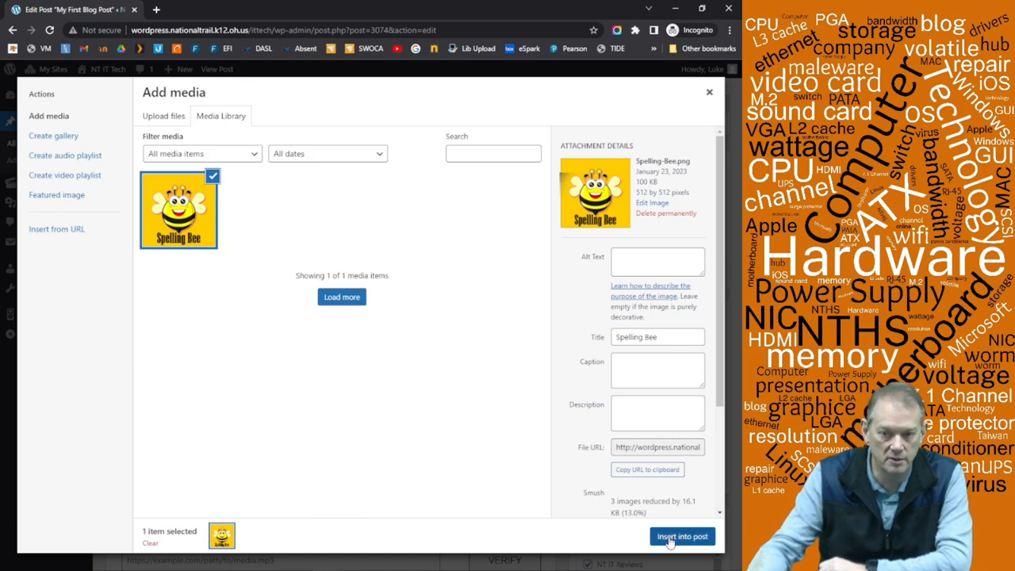
{"action": "mouse_move", "coordinate": [685, 540]}
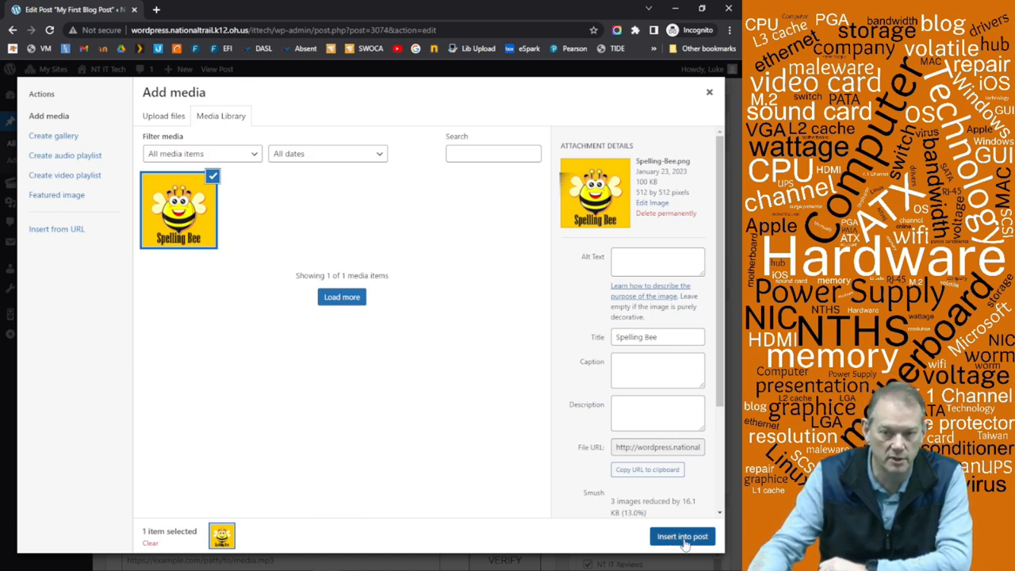
- Insert the selected Spelling-Bee.png into the post below the paragraph
{"action": "left_click", "coordinate": [682, 537]}
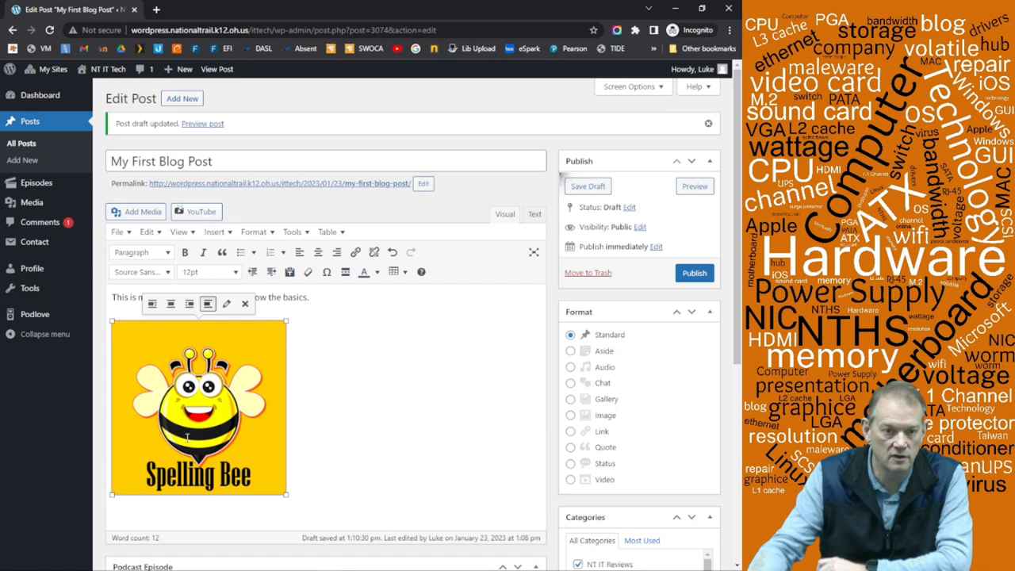
- Resize the Spelling Bee image to 119×119 pixels and bring up its image details
{"action": "left_click_drag", "start_coordinate": [286, 494], "coordinate": [286, 495]}
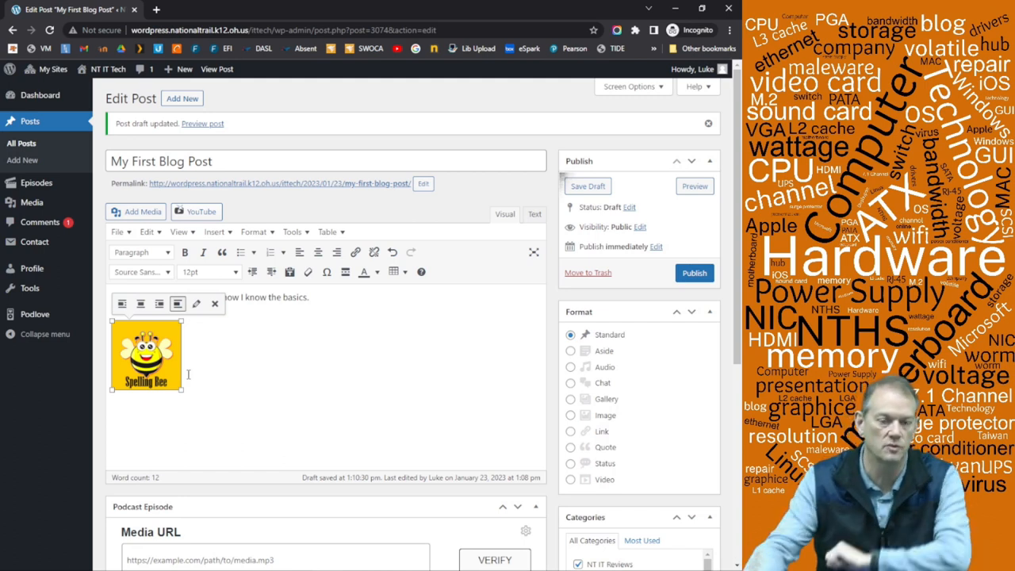
{"action": "mouse_move", "coordinate": [203, 252]}
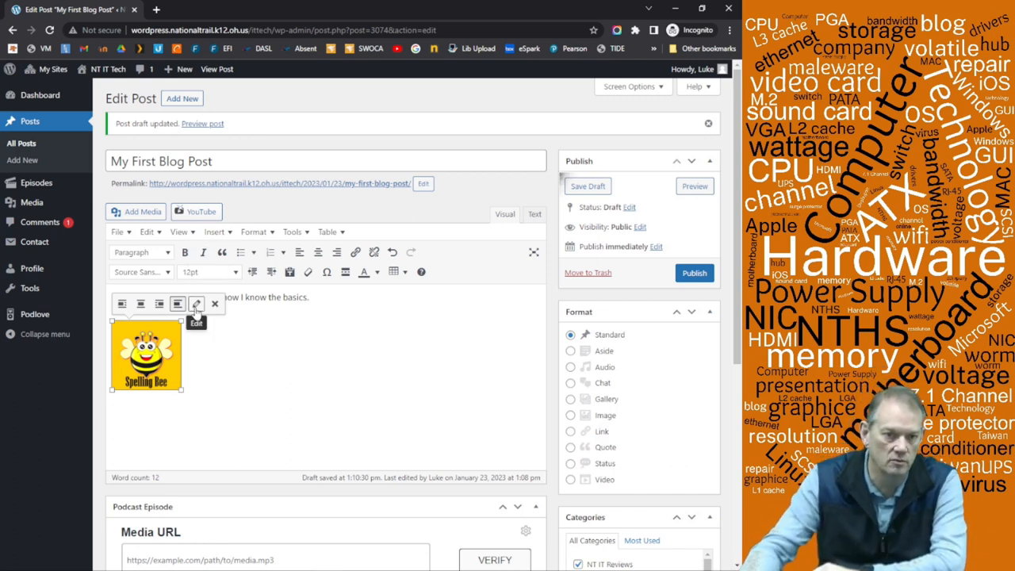
{"action": "left_click", "coordinate": [196, 303]}
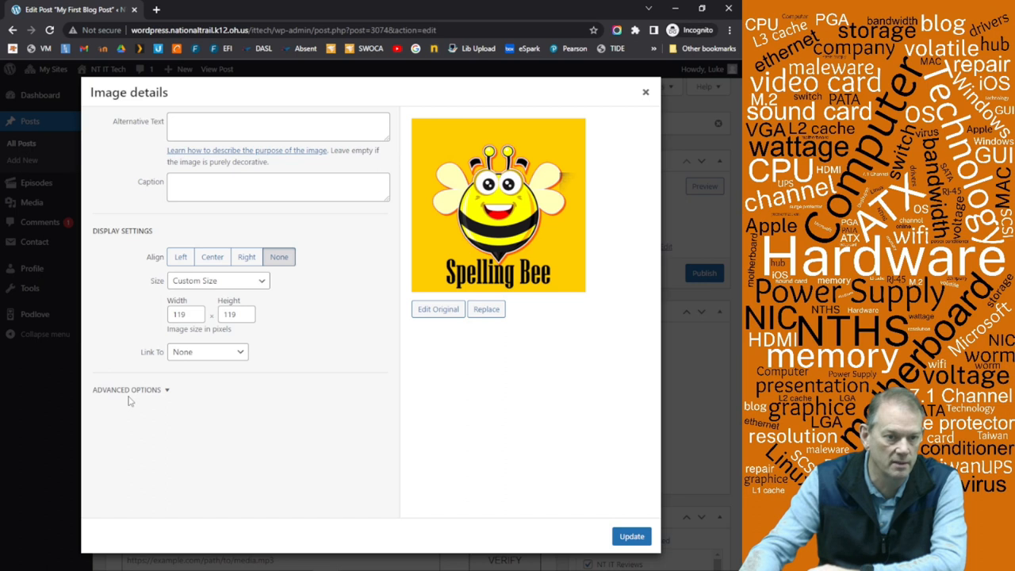
- Link the 119×119 unaligned Spelling Bee image to its media file and apply the settings
{"action": "left_click", "coordinate": [208, 351]}
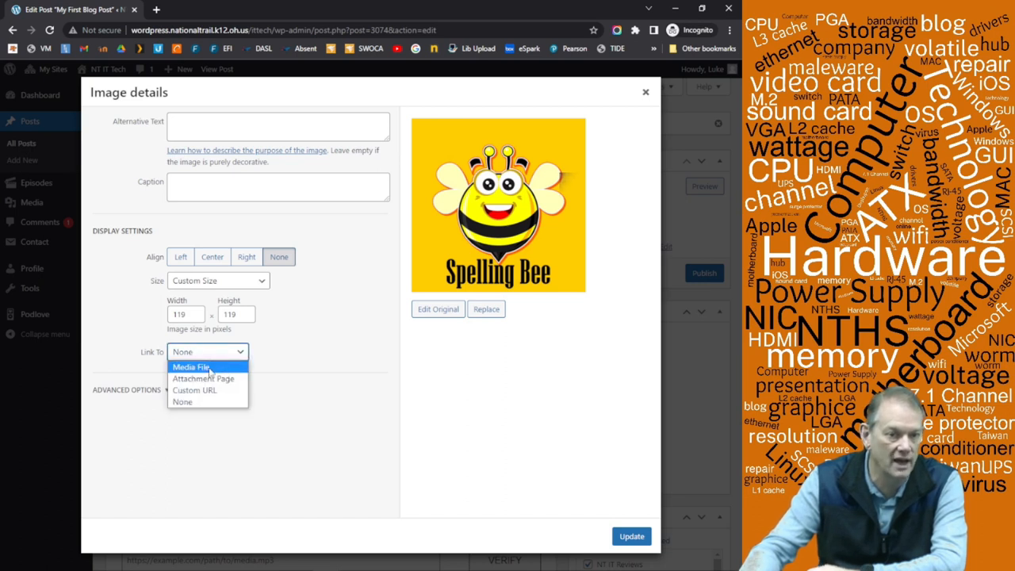
{"action": "left_click", "coordinate": [192, 365]}
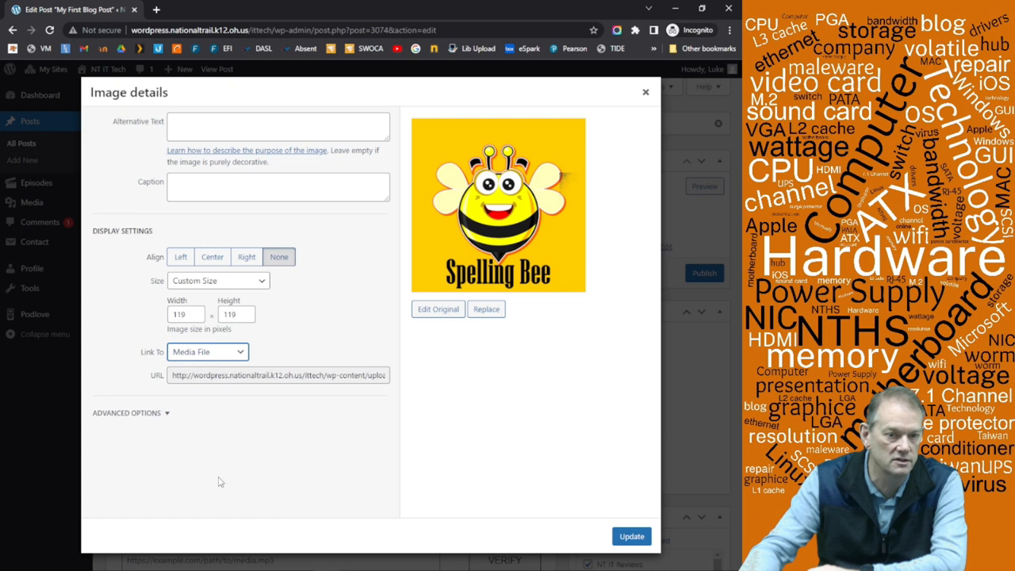
{"action": "left_click", "coordinate": [630, 536]}
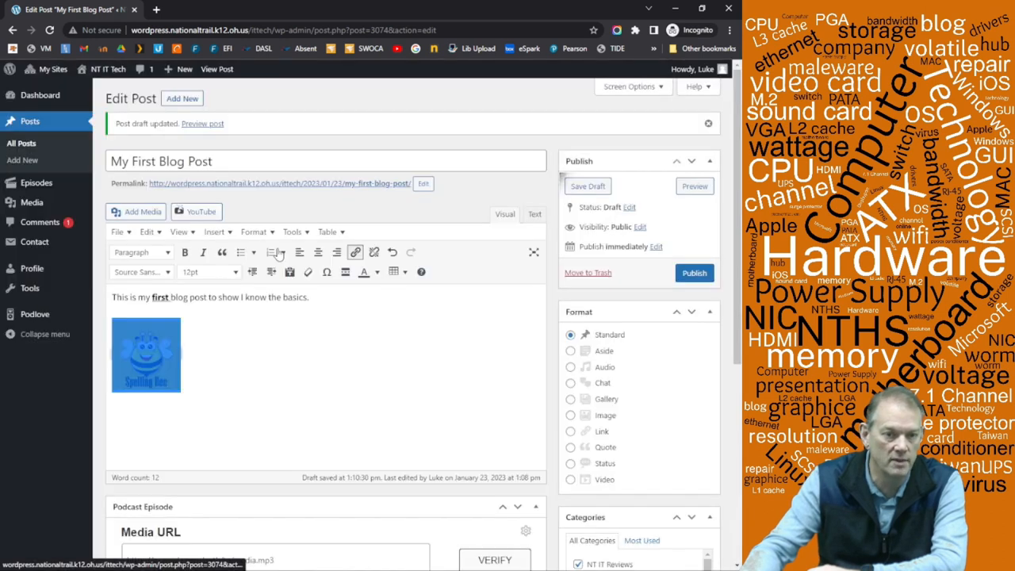
{"action": "left_click", "coordinate": [146, 355]}
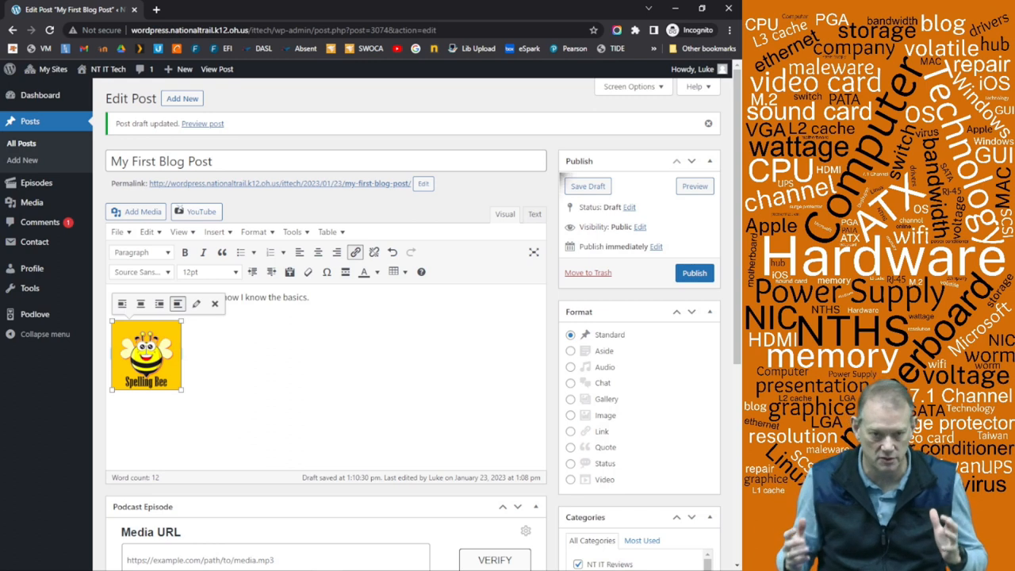
{"action": "mouse_move", "coordinate": [196, 303]}
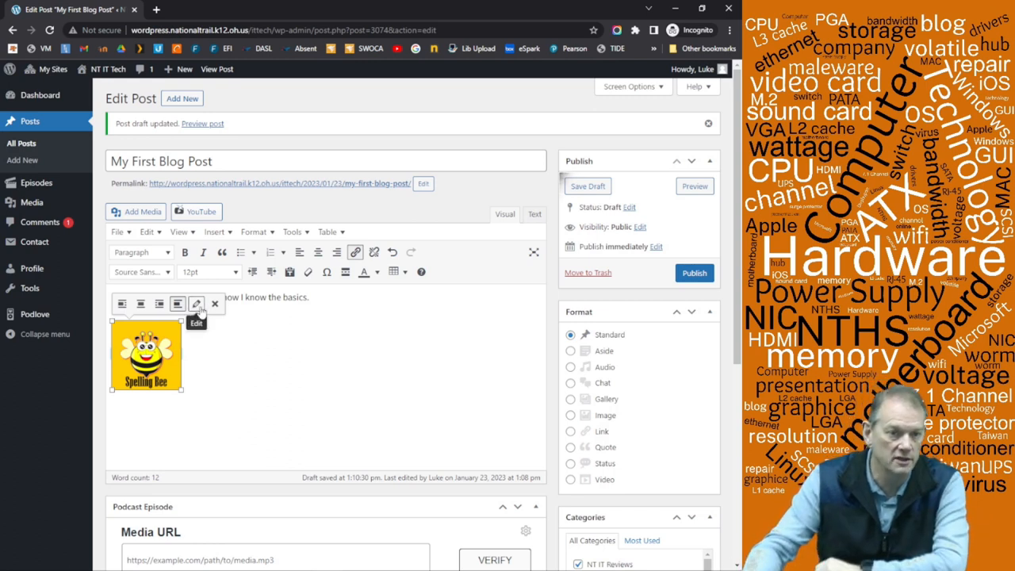
{"action": "left_click", "coordinate": [197, 304]}
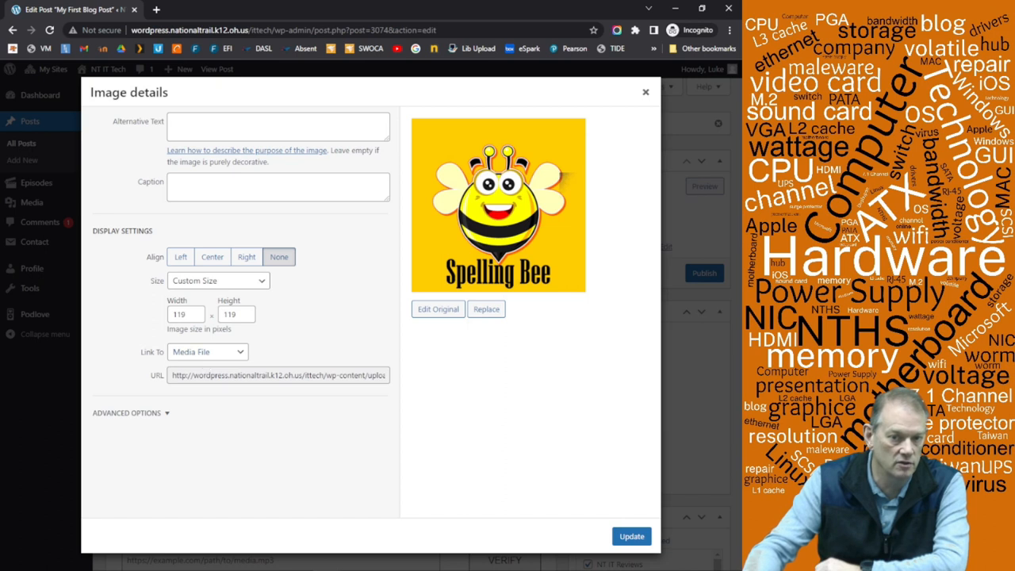
{"action": "left_click", "coordinate": [631, 536]}
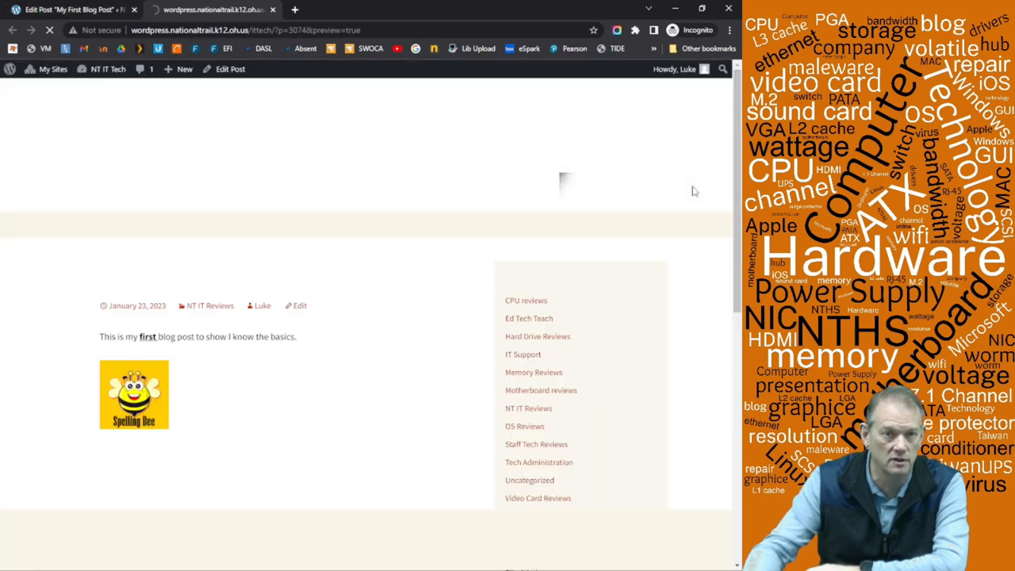
- Return from the draft preview tab to the Edit Post editor
{"action": "left_click", "coordinate": [133, 396]}
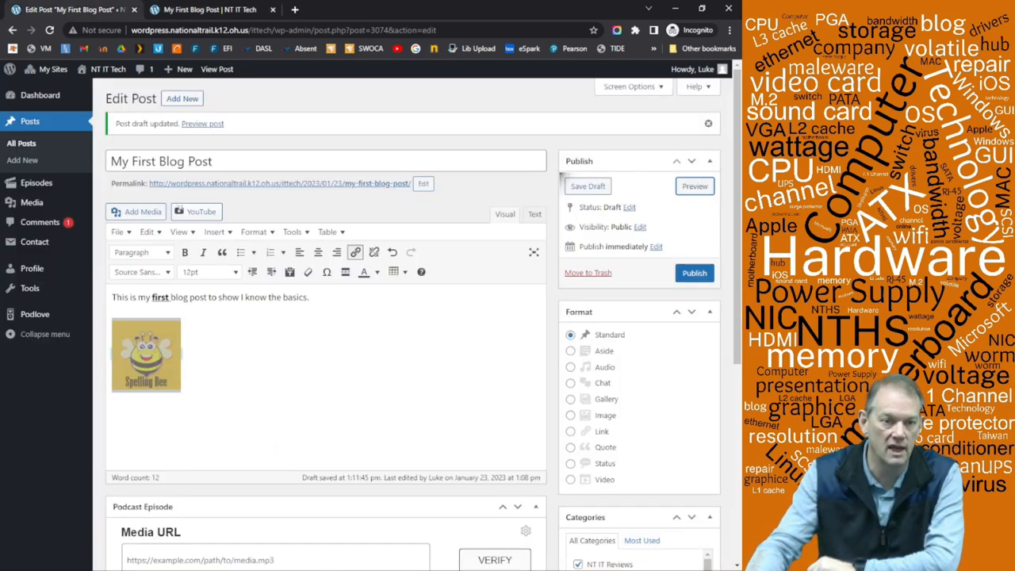
- Set the Spelling Bee image link to open in a new tab via Image details
{"action": "left_click", "coordinate": [146, 356]}
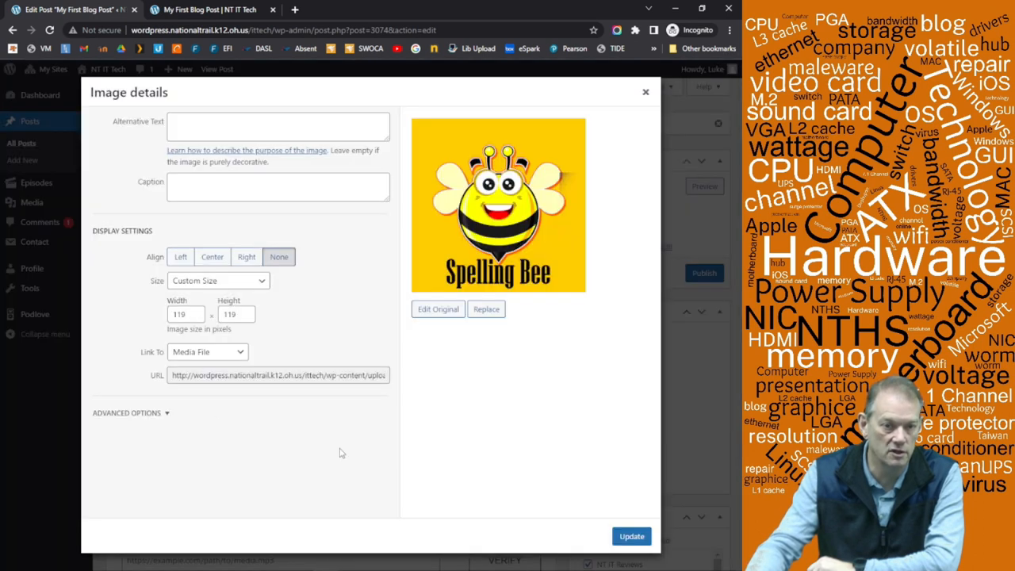
{"action": "mouse_move", "coordinate": [130, 426]}
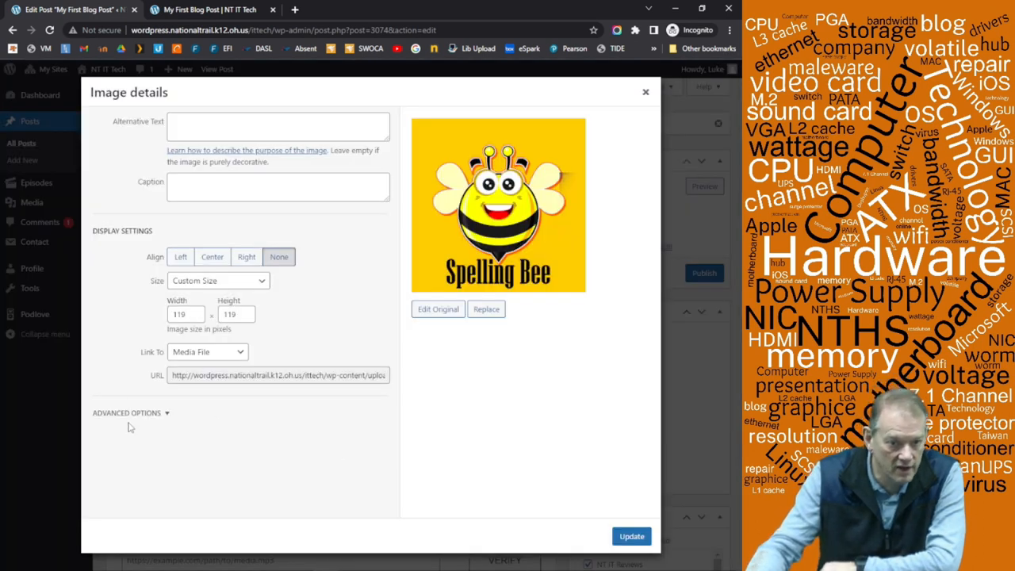
{"action": "left_click", "coordinate": [127, 414]}
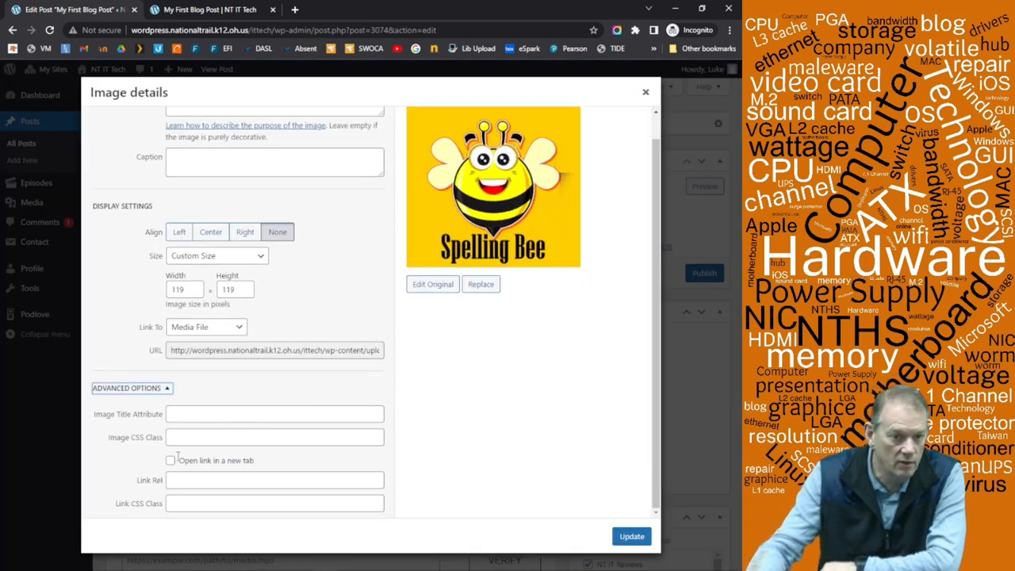
{"action": "left_click", "coordinate": [170, 461]}
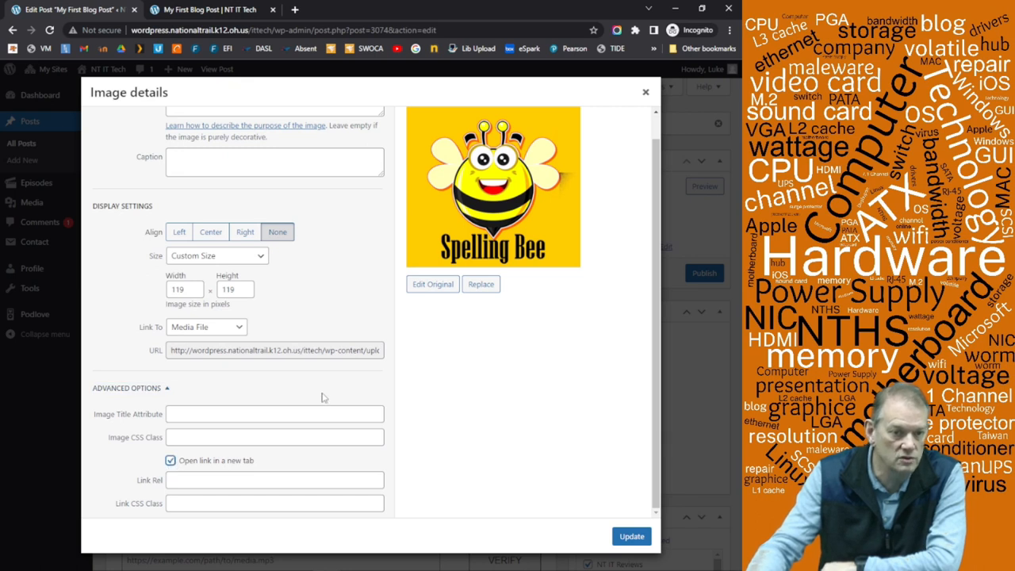
{"action": "left_click", "coordinate": [630, 535]}
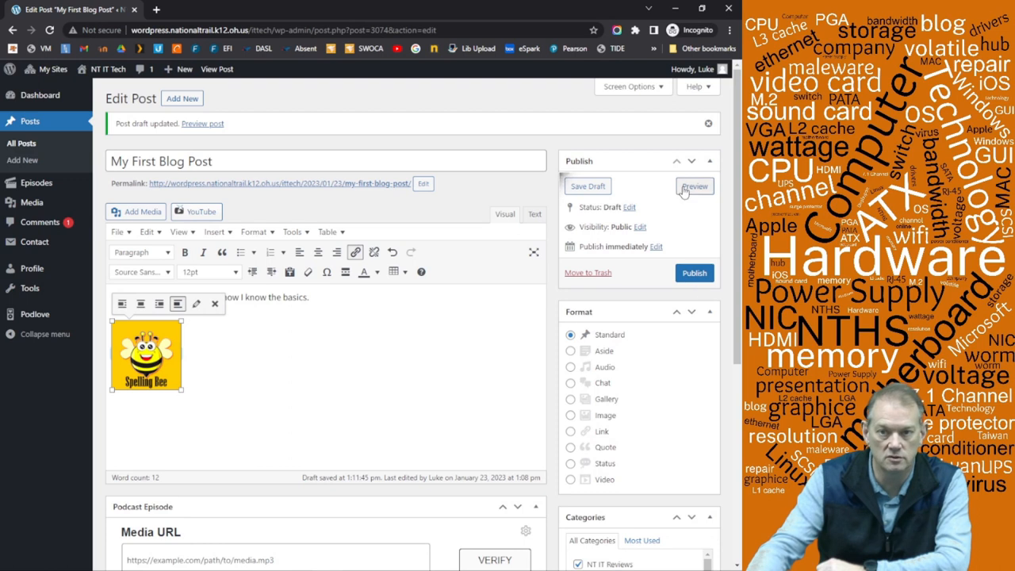
- Preview the draft, test the image link to the full media file, then close that tab
{"action": "left_click", "coordinate": [588, 185]}
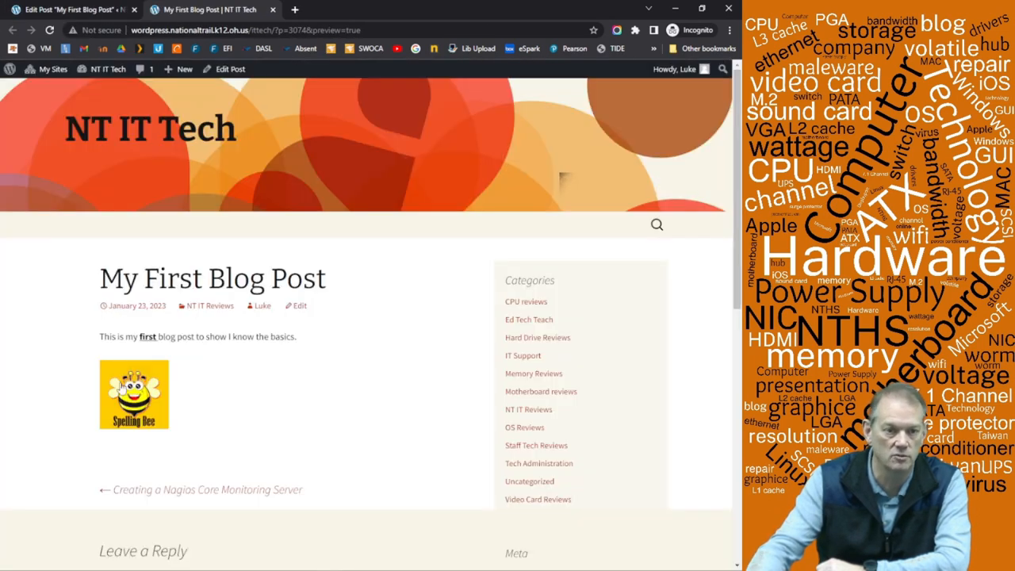
{"action": "left_click", "coordinate": [137, 408]}
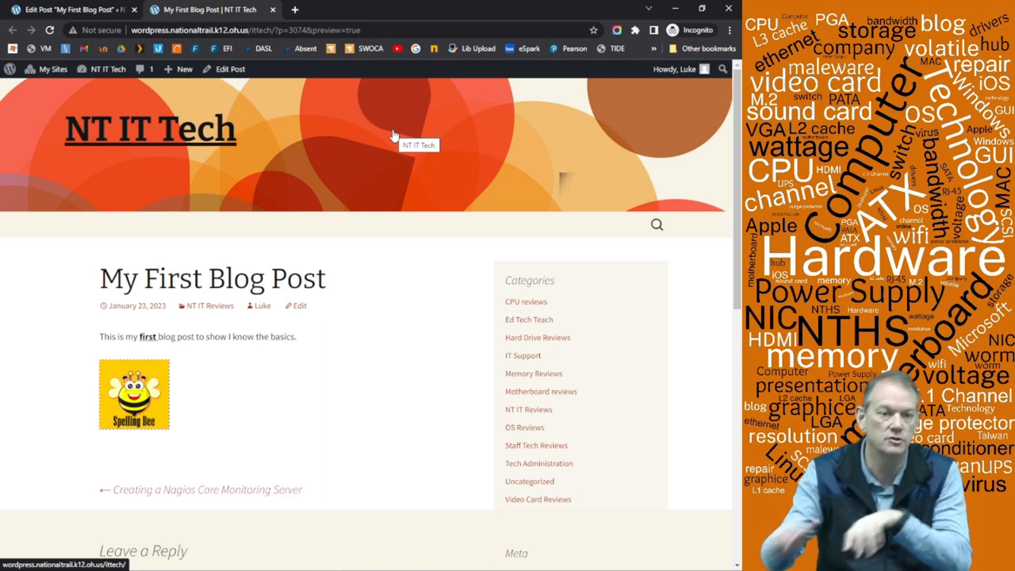
{"action": "left_click", "coordinate": [139, 403]}
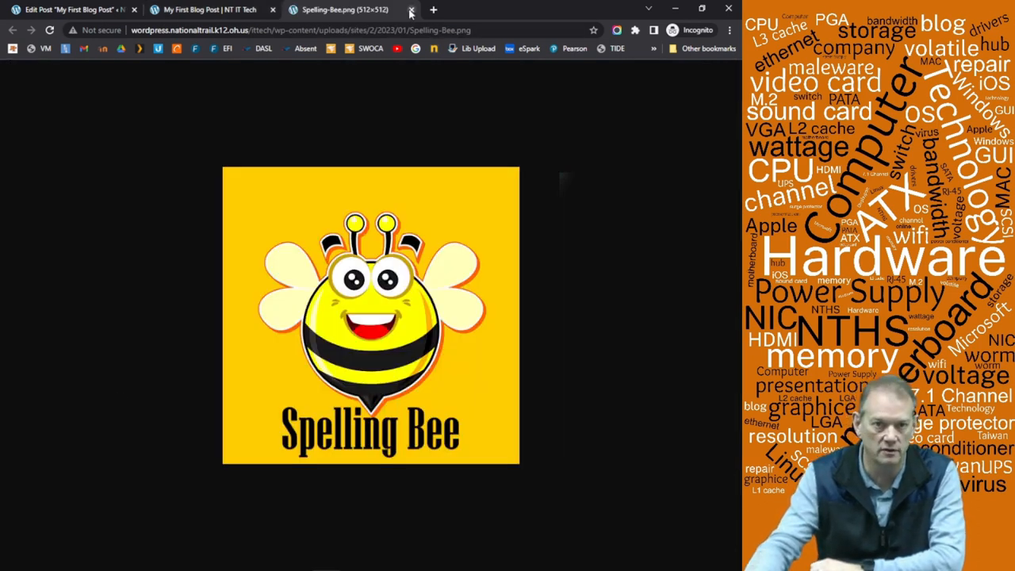
{"action": "left_click", "coordinate": [409, 9]}
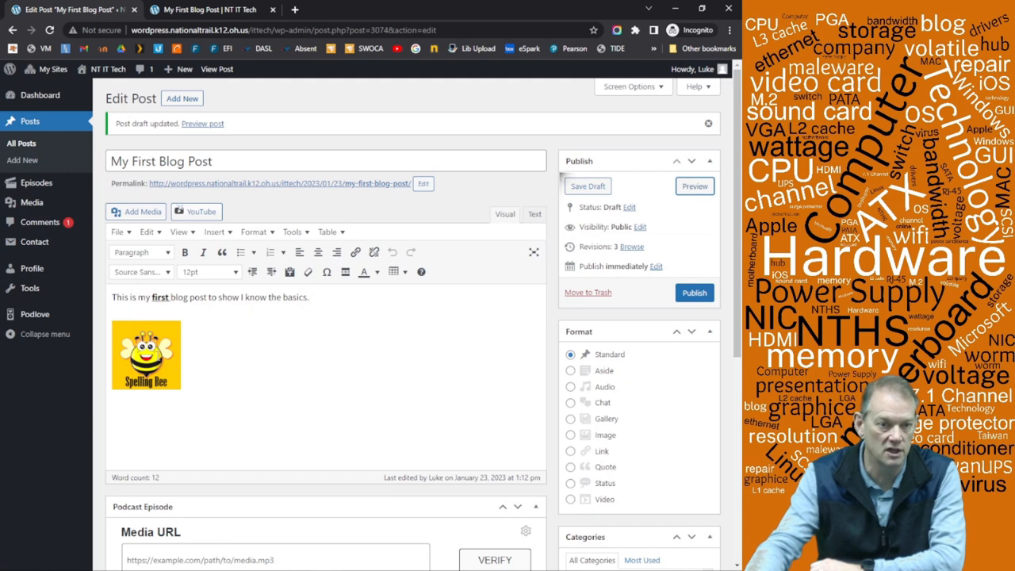
{"action": "left_click", "coordinate": [146, 357]}
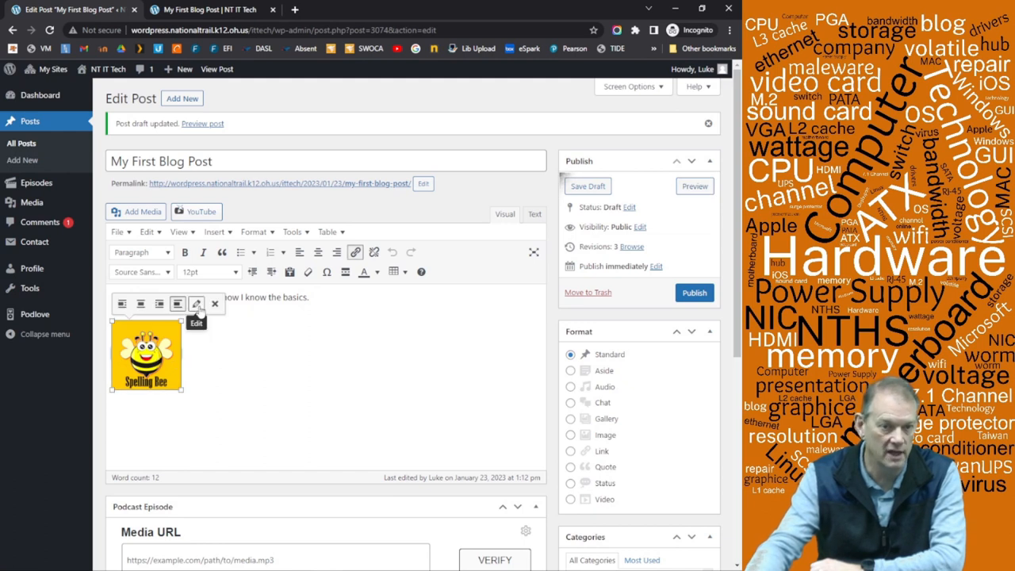
{"action": "left_click", "coordinate": [195, 304]}
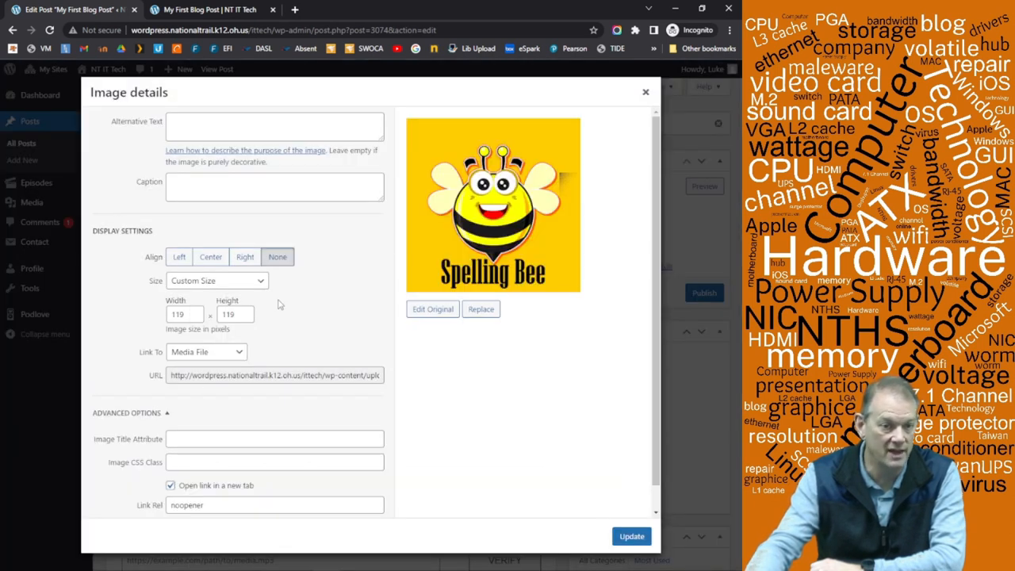
{"action": "left_click", "coordinate": [127, 414]}
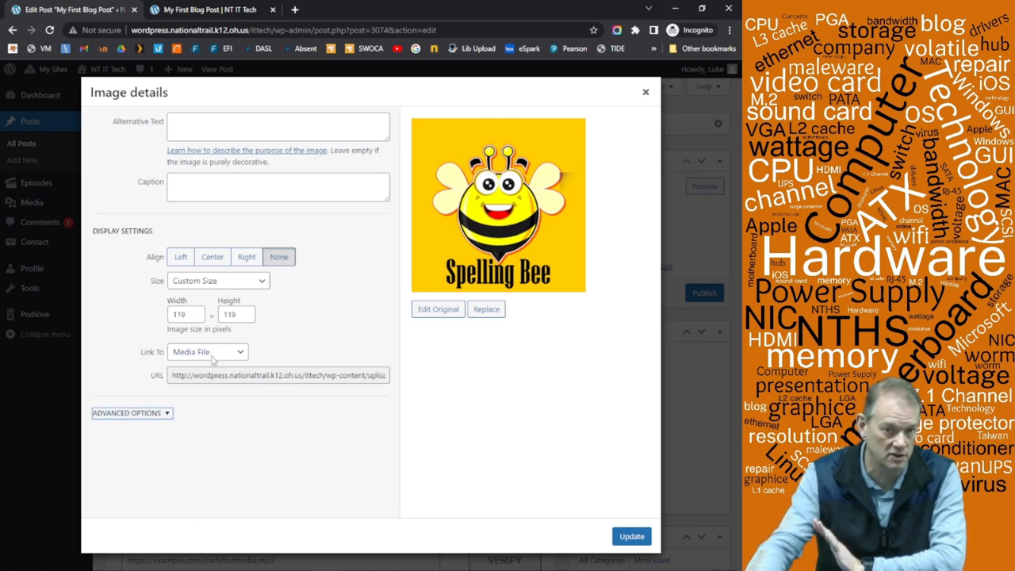
{"action": "left_click", "coordinate": [130, 413]}
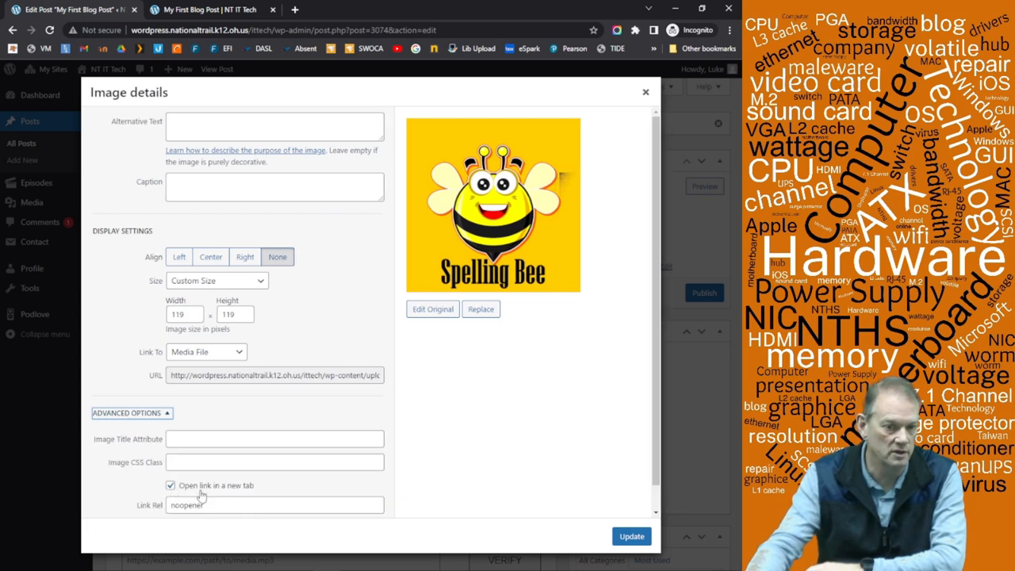
{"action": "left_click", "coordinate": [631, 535]}
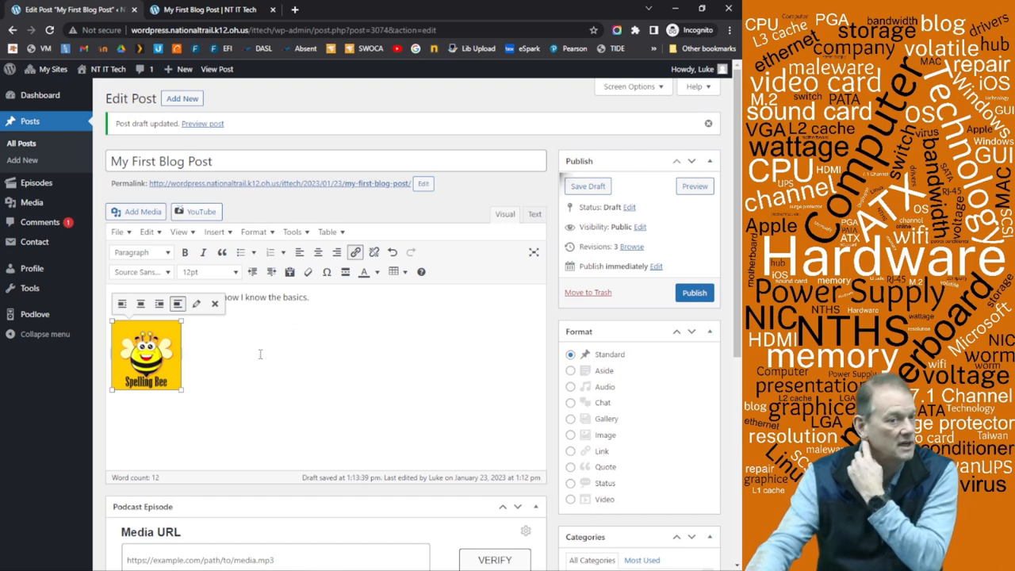
- Save 'My First Blog Post' as a draft from the Publish box
{"action": "left_click", "coordinate": [587, 185]}
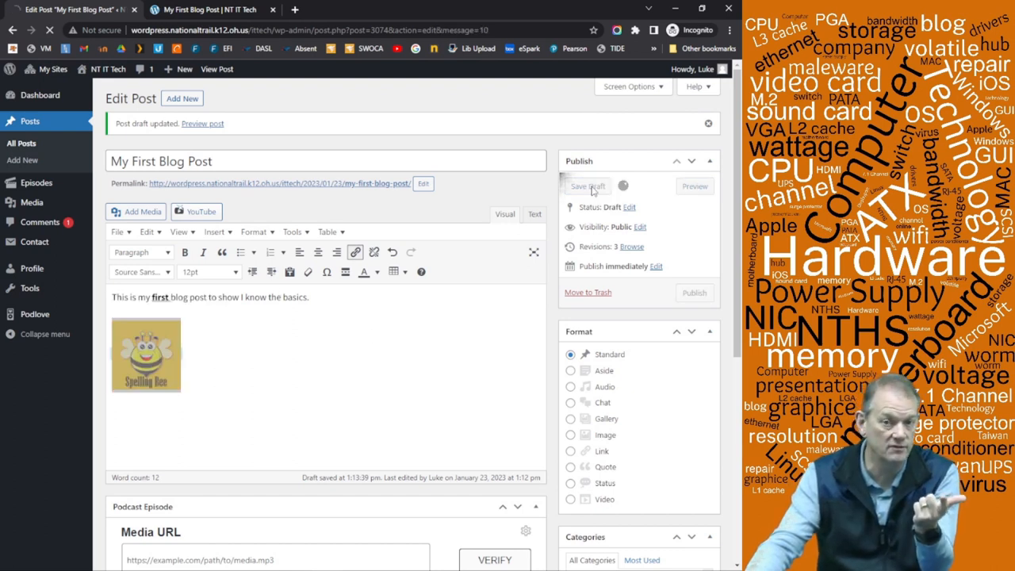
{"action": "left_click", "coordinate": [588, 186]}
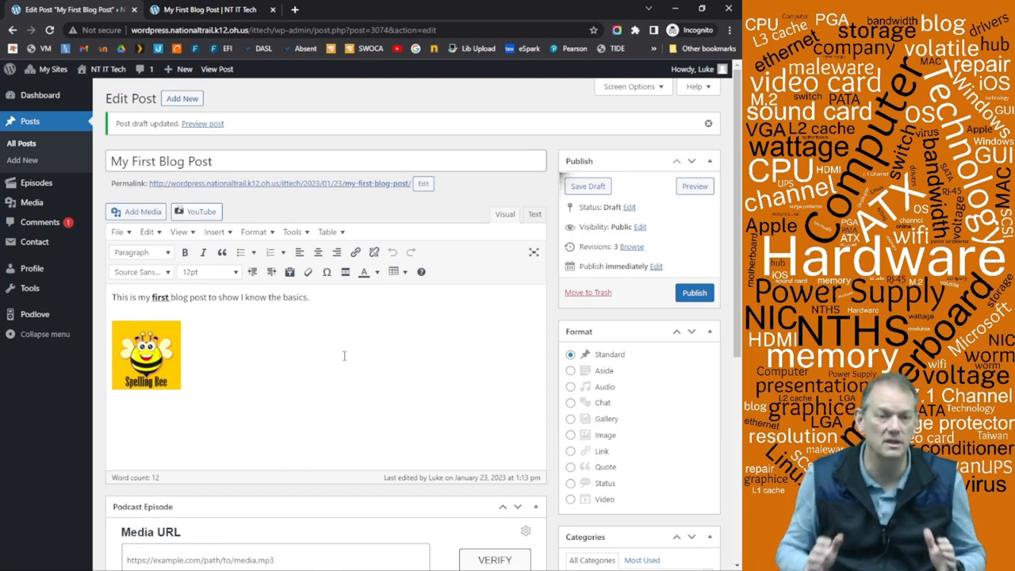
{"action": "mouse_move", "coordinate": [352, 362]}
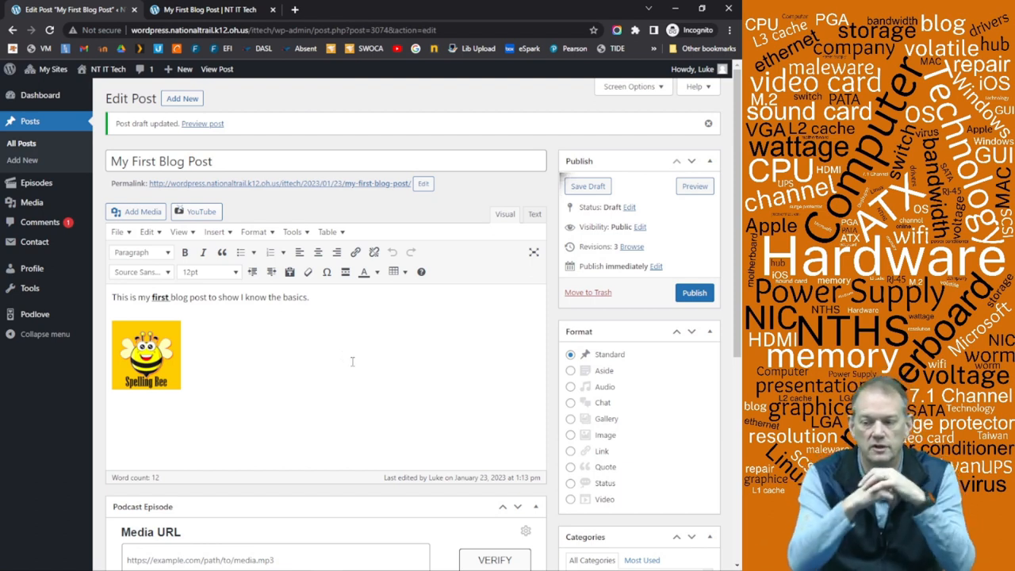